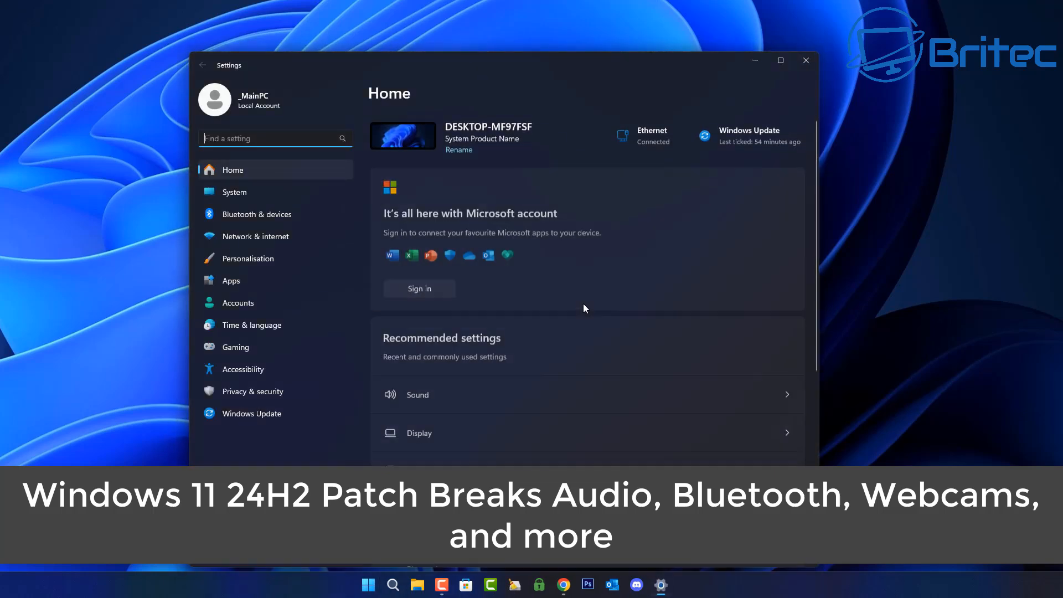
Run a fresh check for updates in Windows Update, then view the installed update history
click(251, 413)
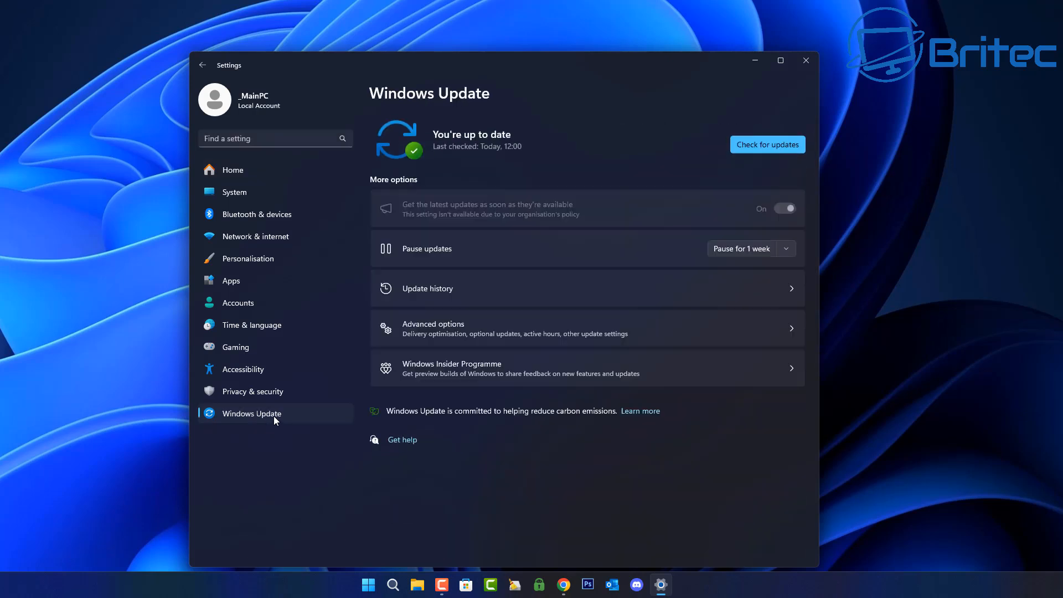
click(766, 144)
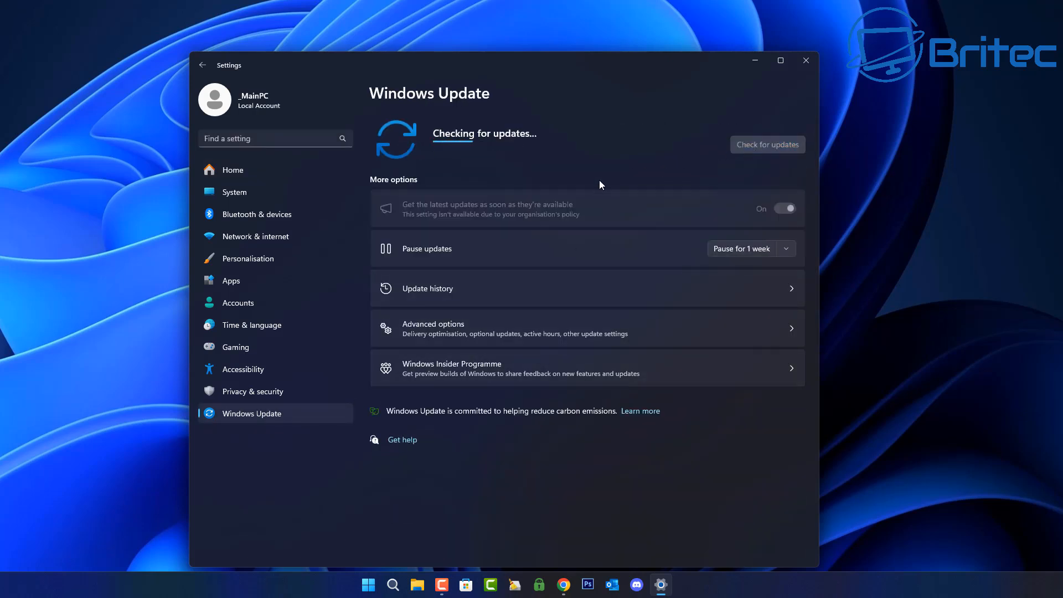
mouse_move(608, 259)
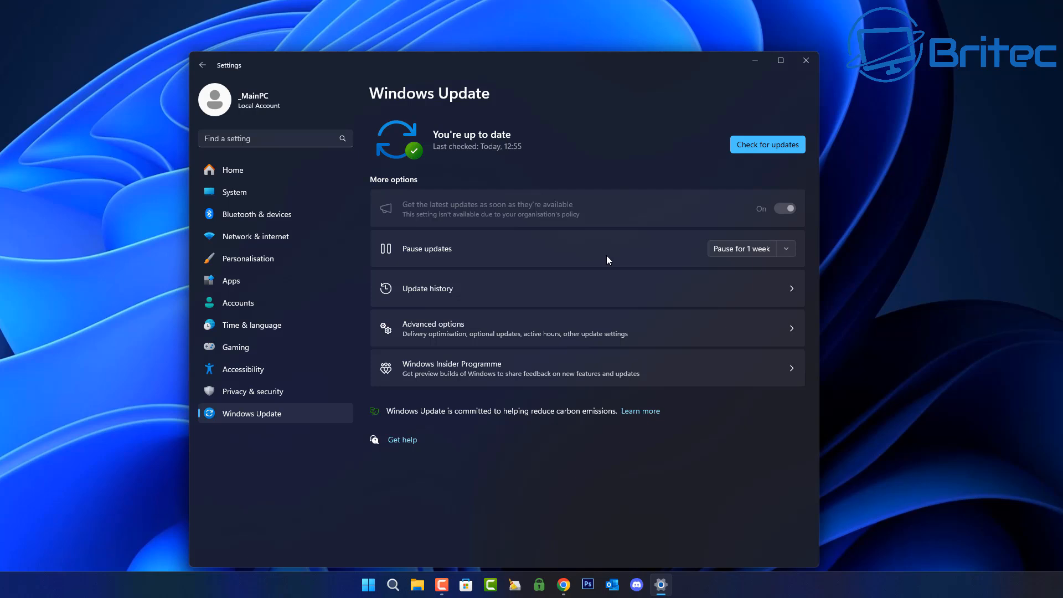
click(427, 288)
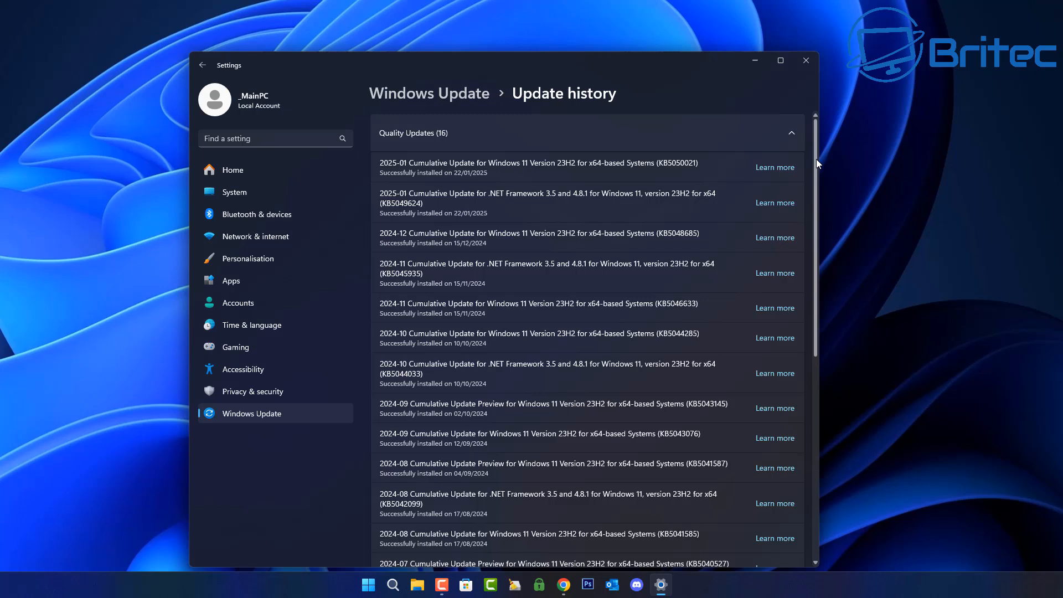
Move down past the quality updates to Related settings and show the four uninstallable updates
scroll(down, 3)
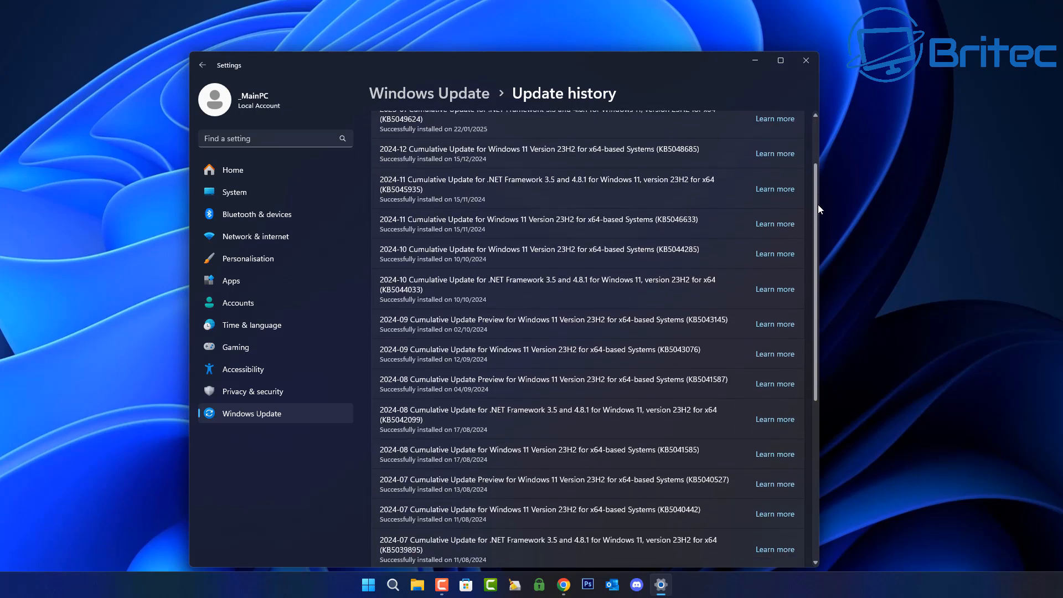
scroll(down, 3)
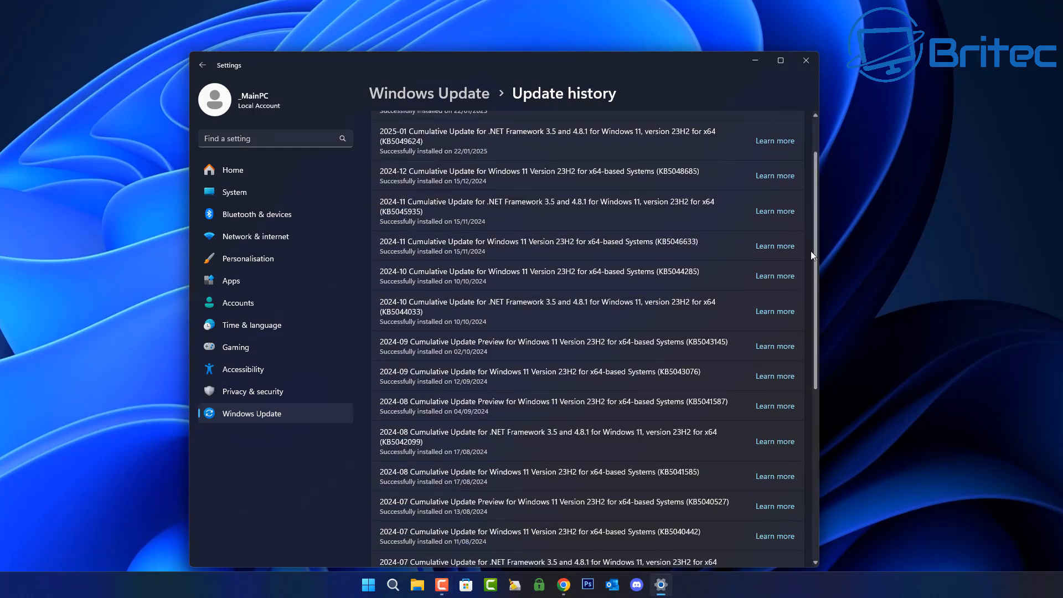
scroll(down, 3)
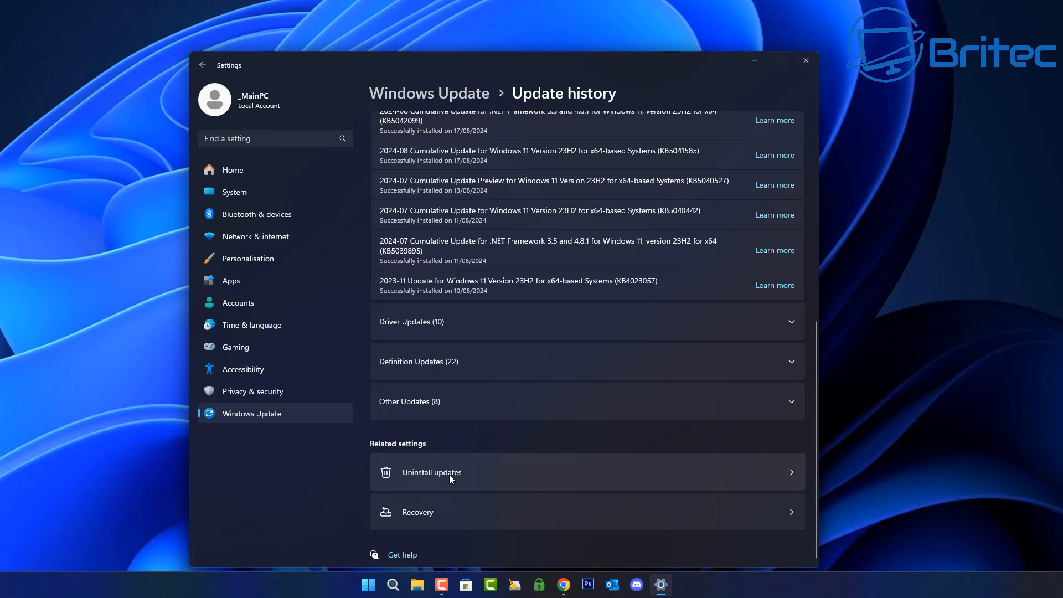
click(432, 472)
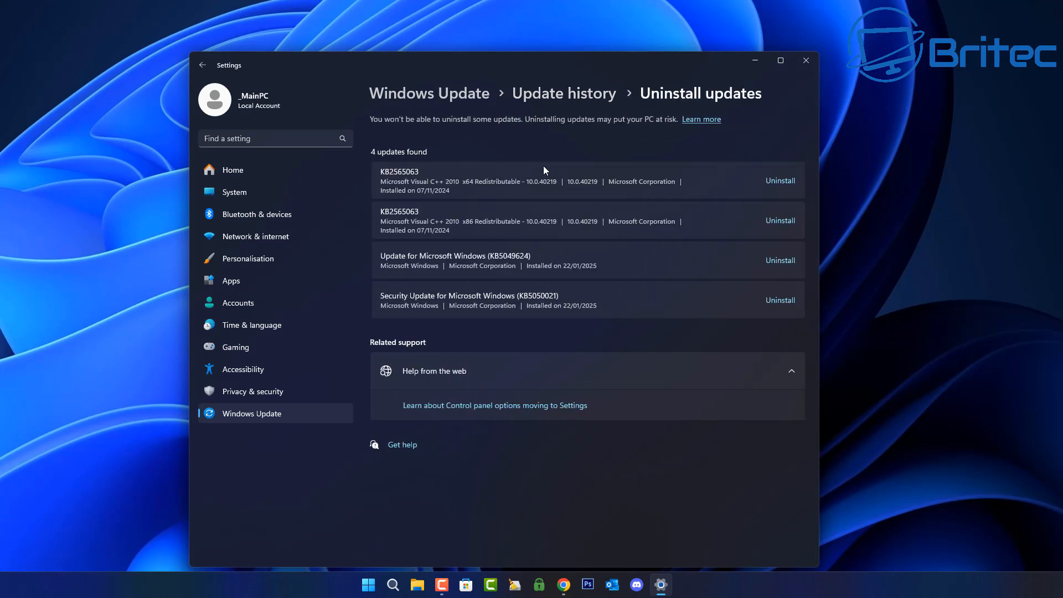
mouse_move(553, 288)
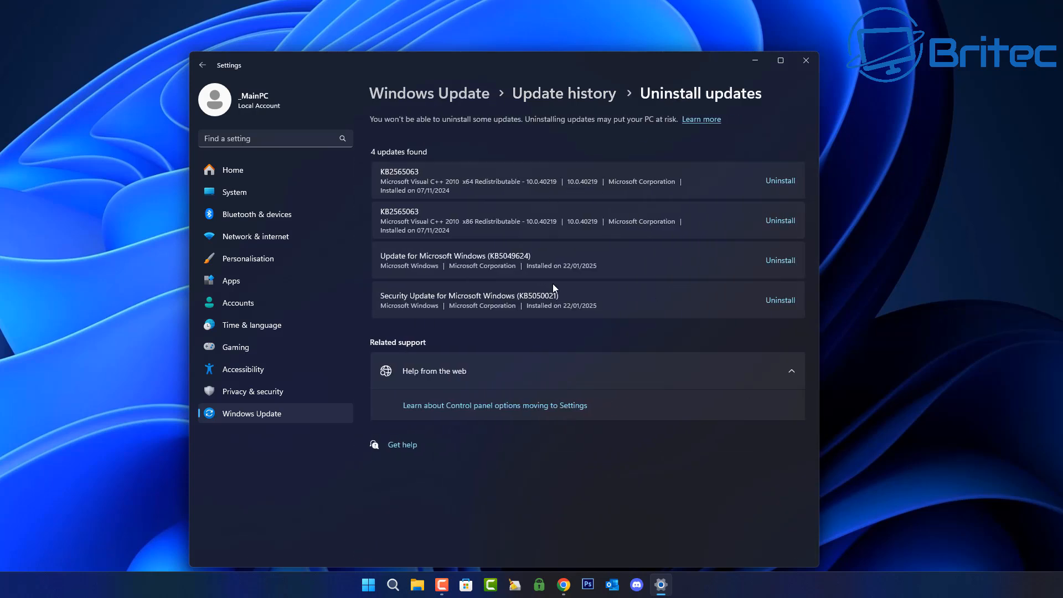
mouse_move(778, 197)
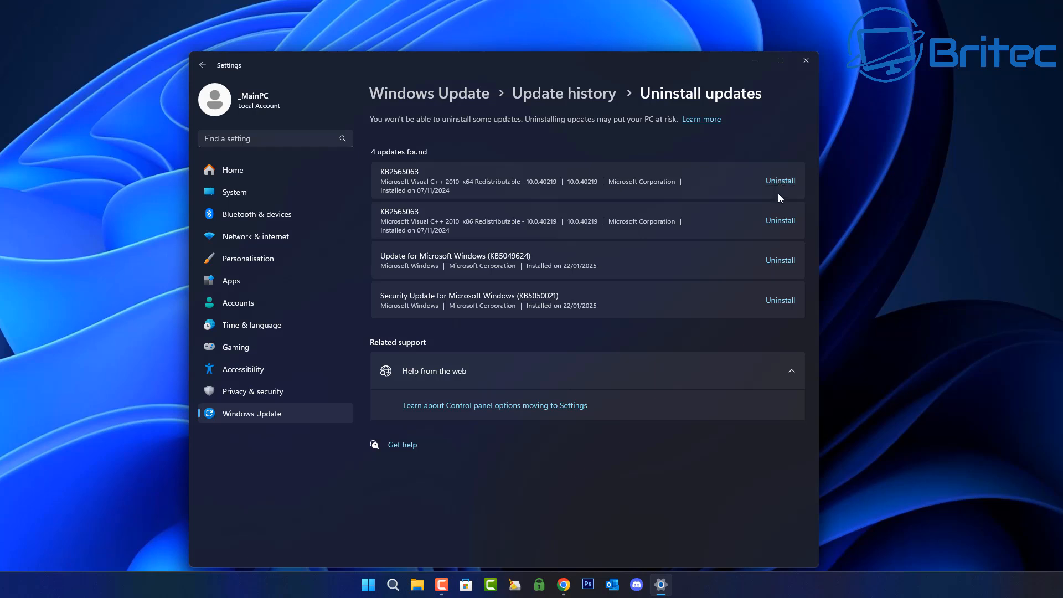
mouse_move(781, 260)
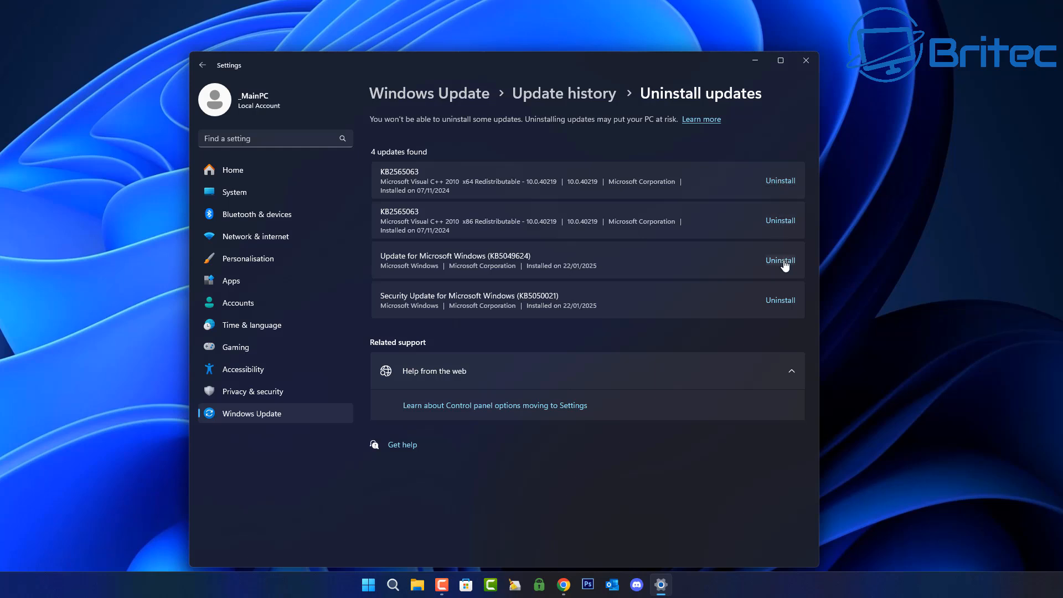
mouse_move(784, 305)
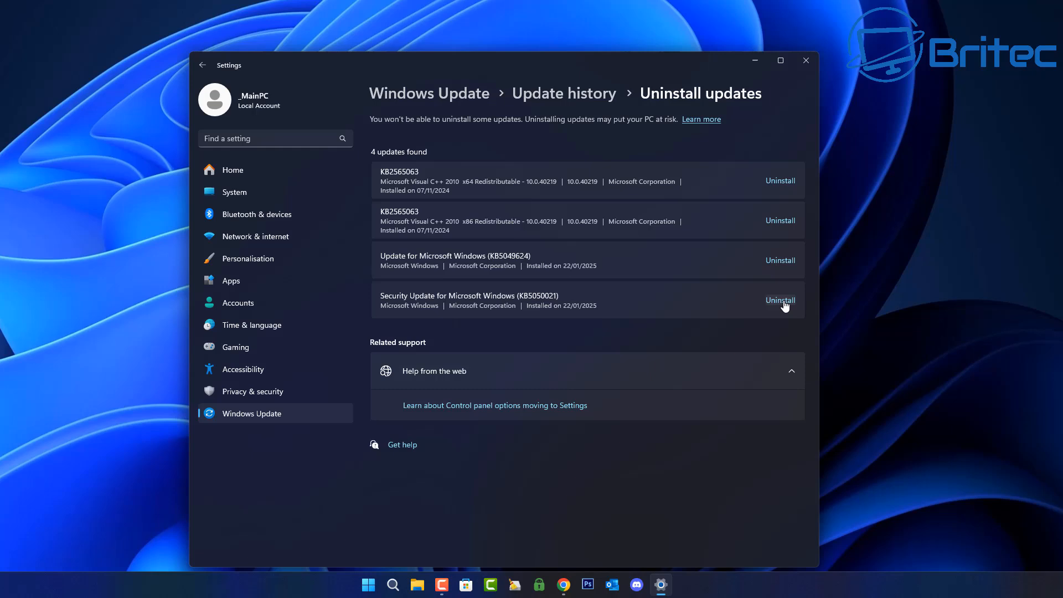
mouse_move(815, 52)
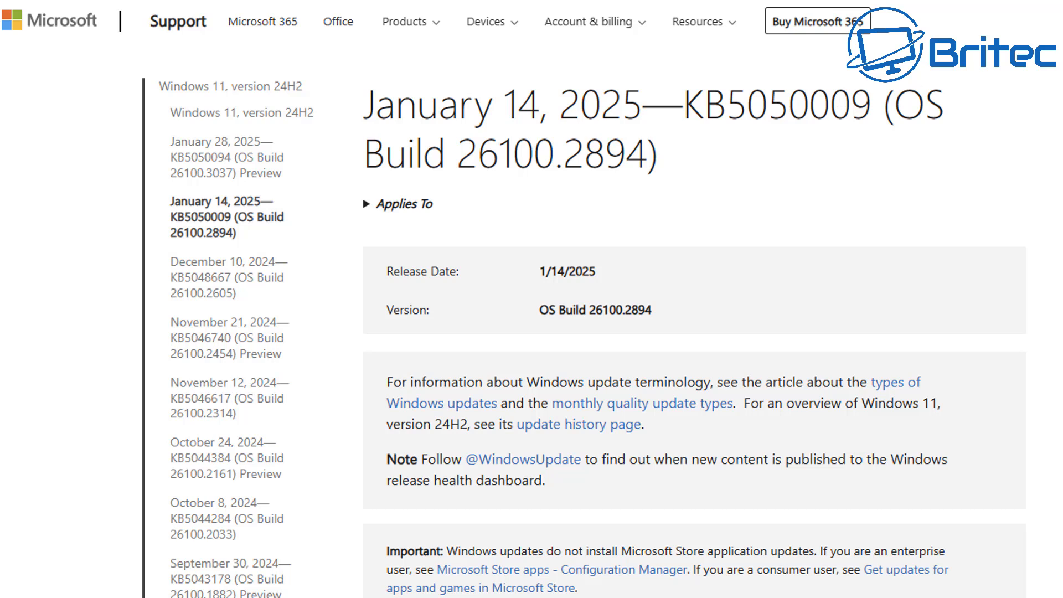
Bring the KB5050009 known issues table into view down to the Citrix installation entry
scroll(down, 3)
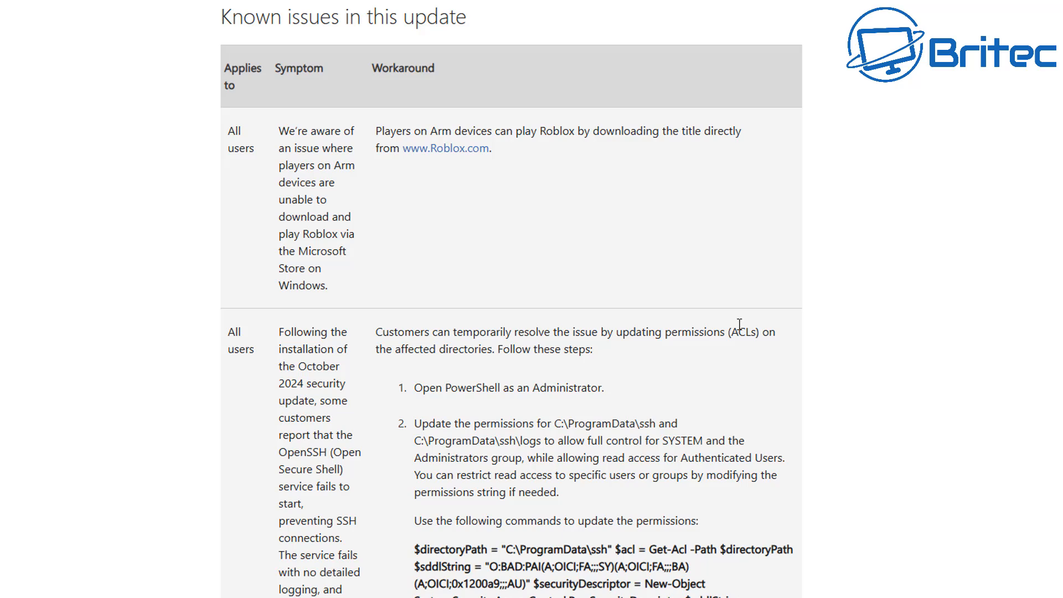
mouse_move(837, 330)
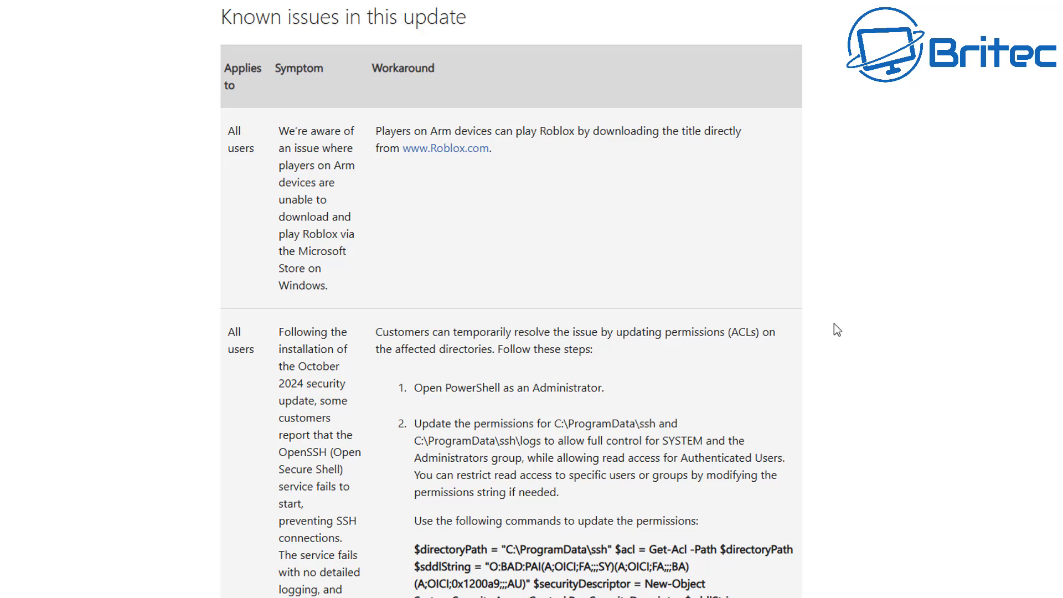
scroll(down, 3)
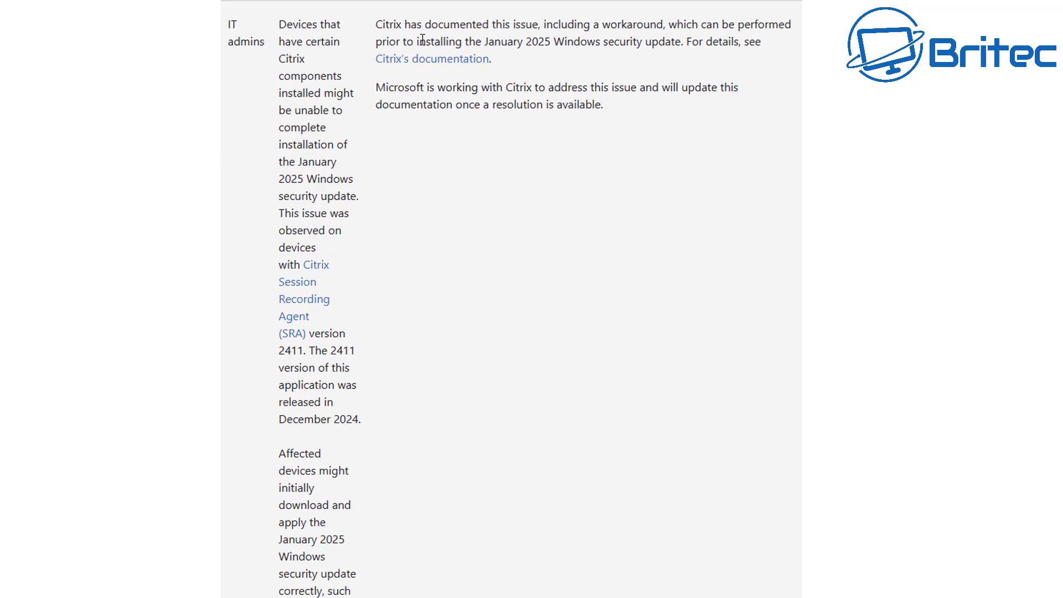
mouse_move(725, 27)
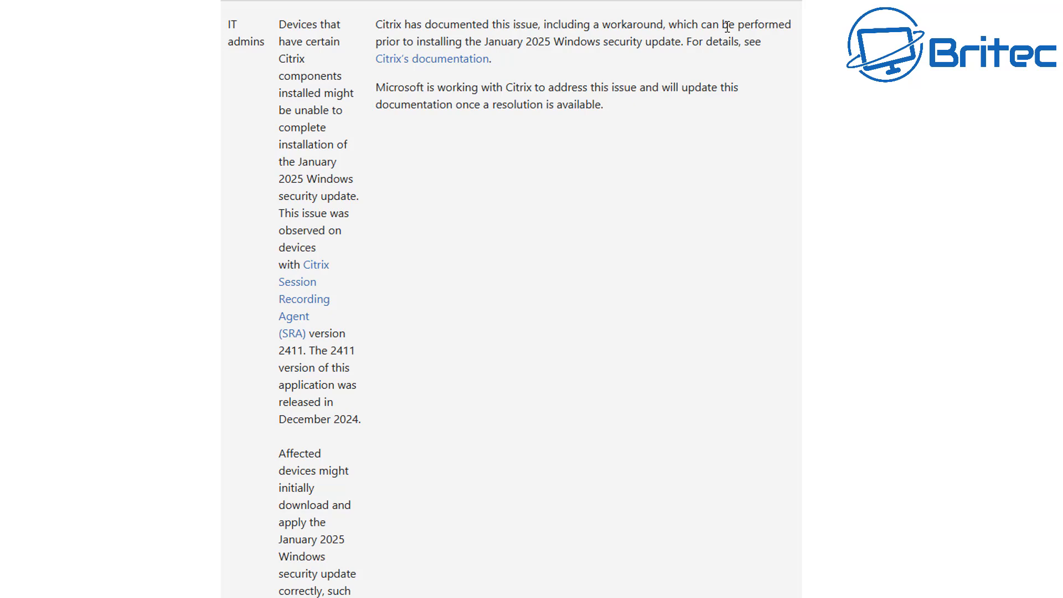
mouse_move(557, 76)
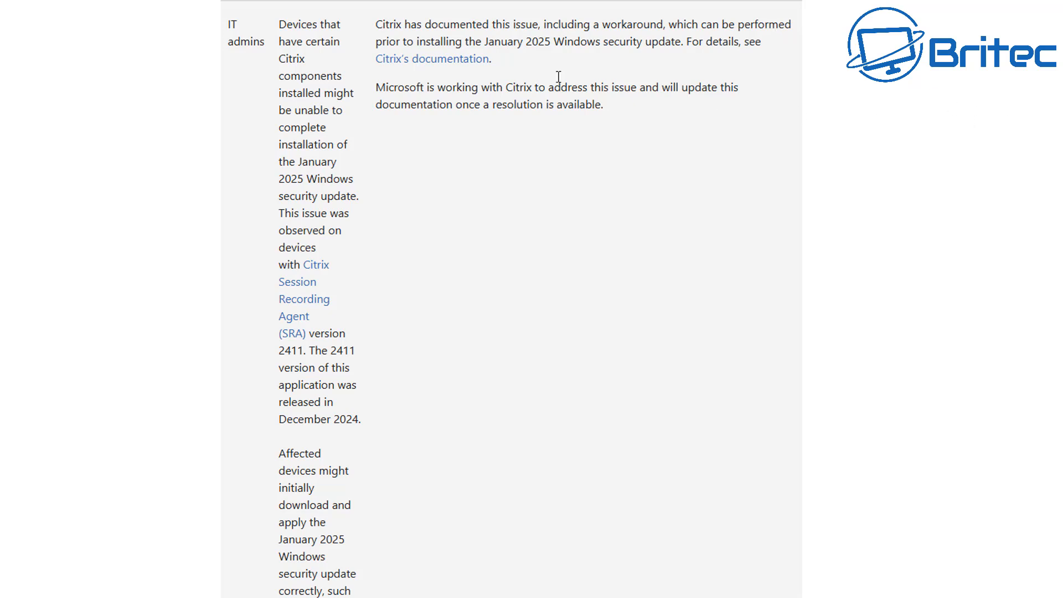
mouse_move(917, 117)
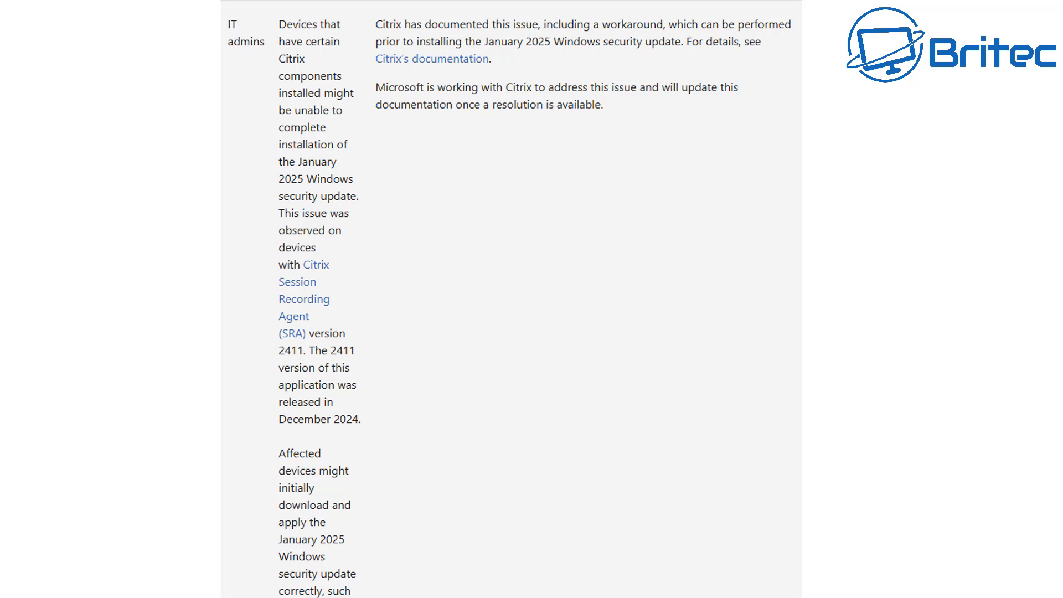
scroll(down, 3)
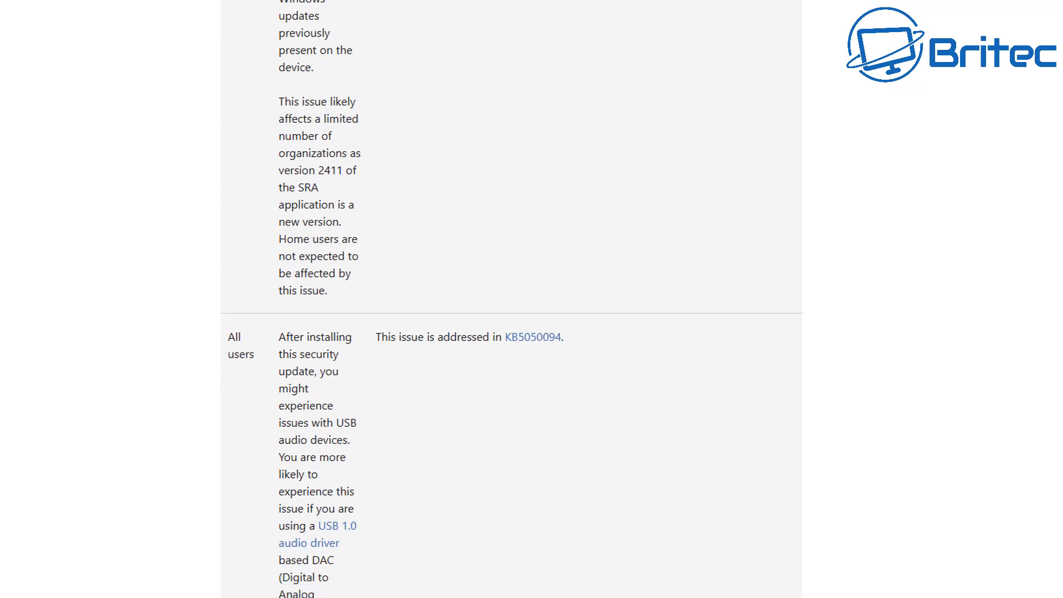
scroll(down, 3)
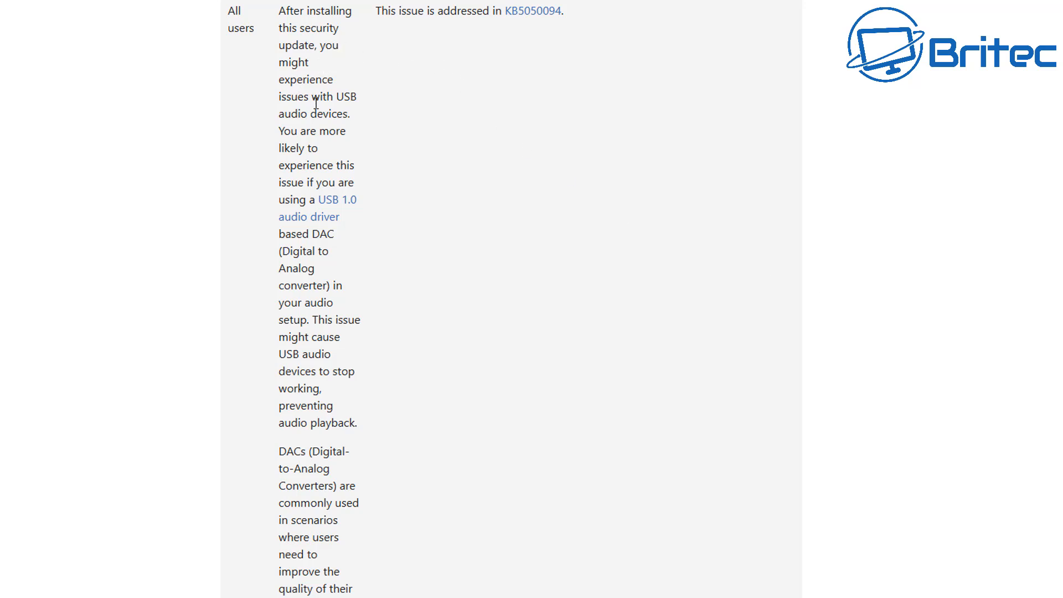
mouse_move(344, 131)
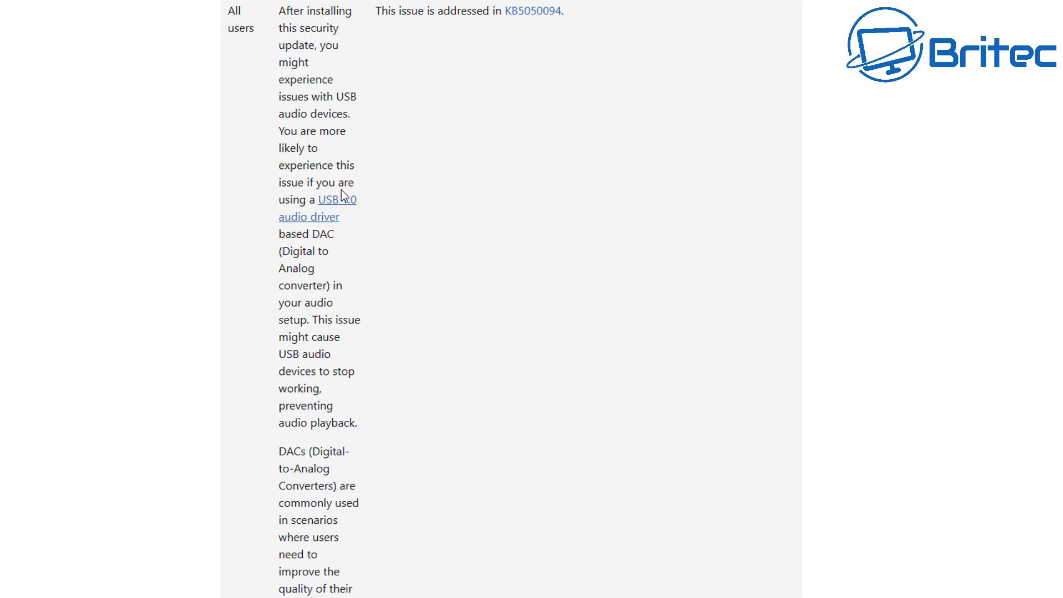
mouse_move(335, 216)
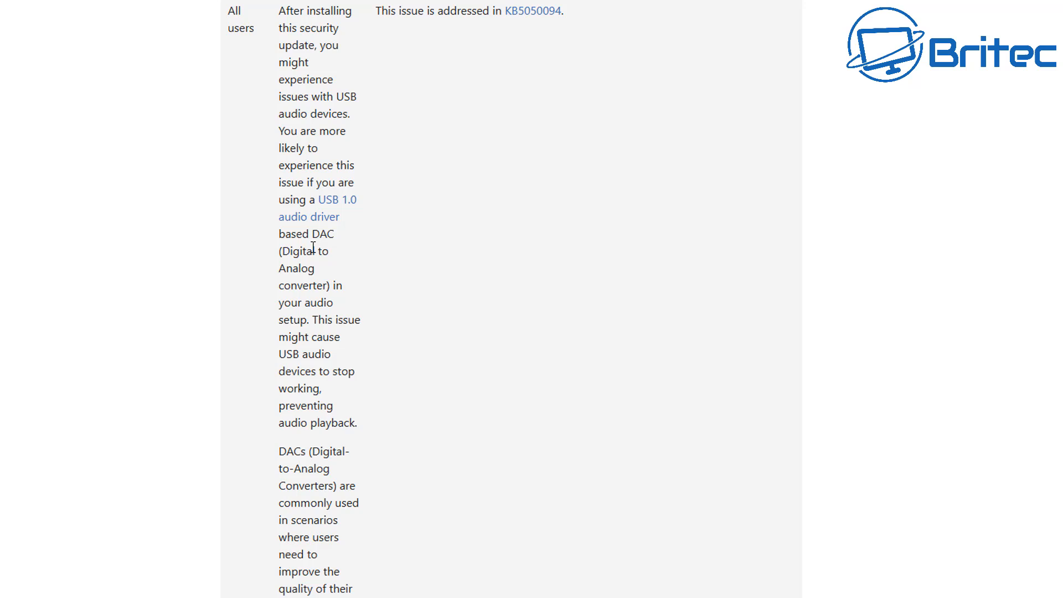
mouse_move(319, 274)
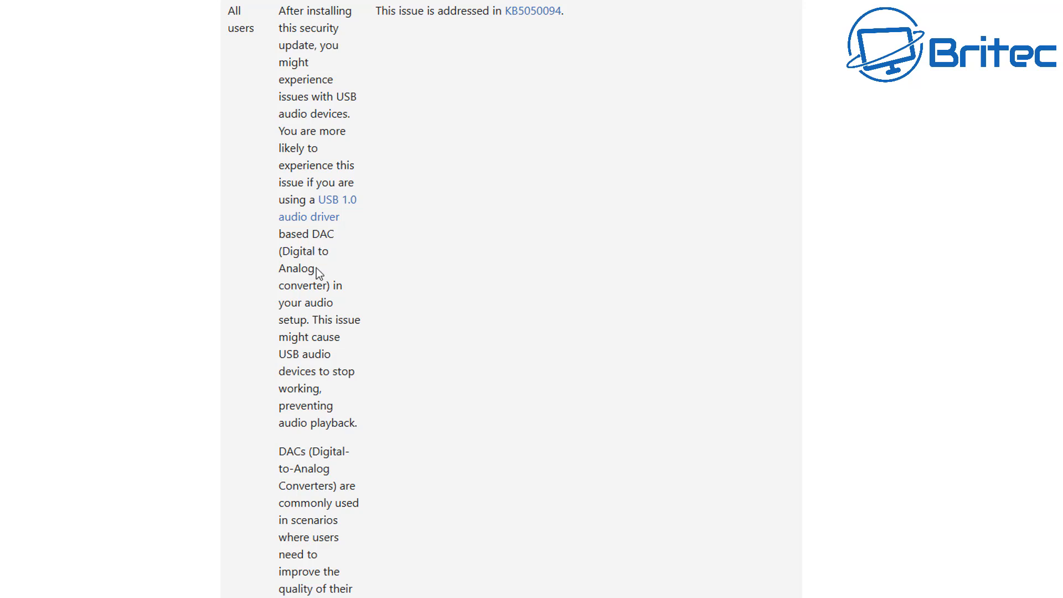
mouse_move(344, 452)
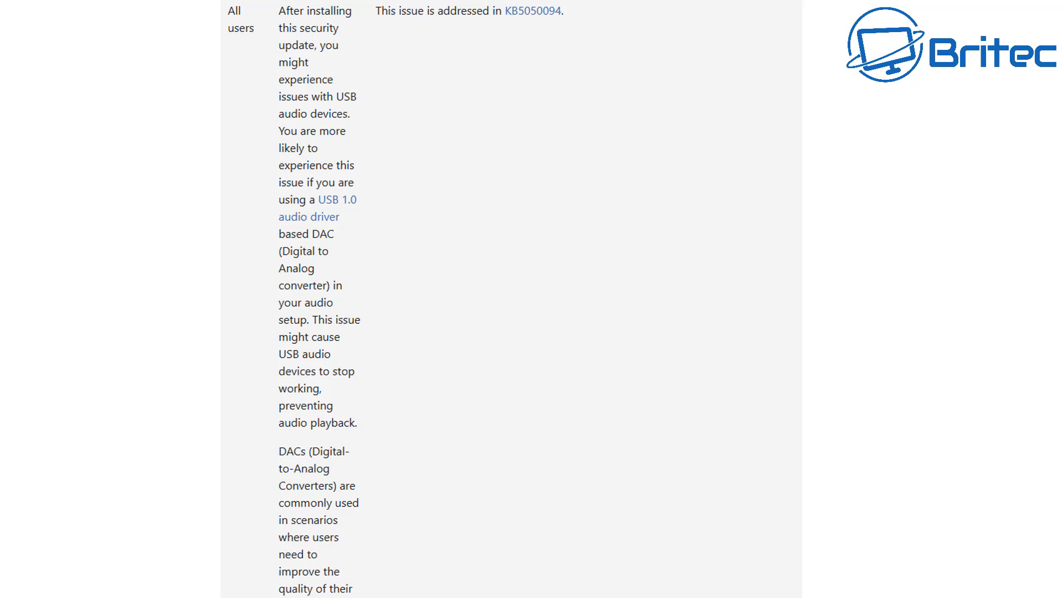
scroll(down, 3)
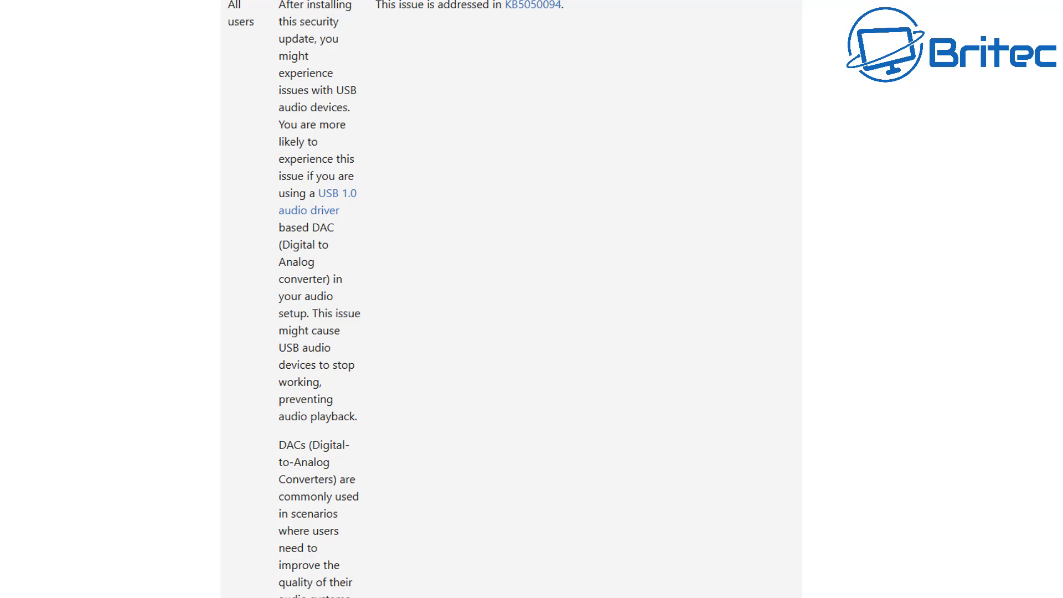
Move past the USB audio issue to the USB cameras issue and 'How to get this update'
scroll(down, 3)
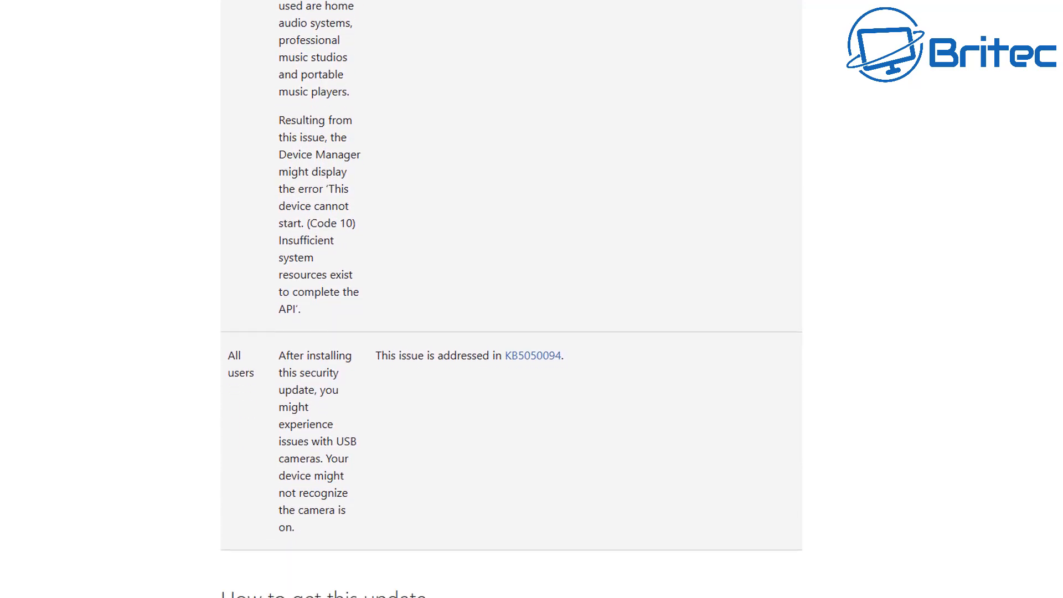
scroll(down, 3)
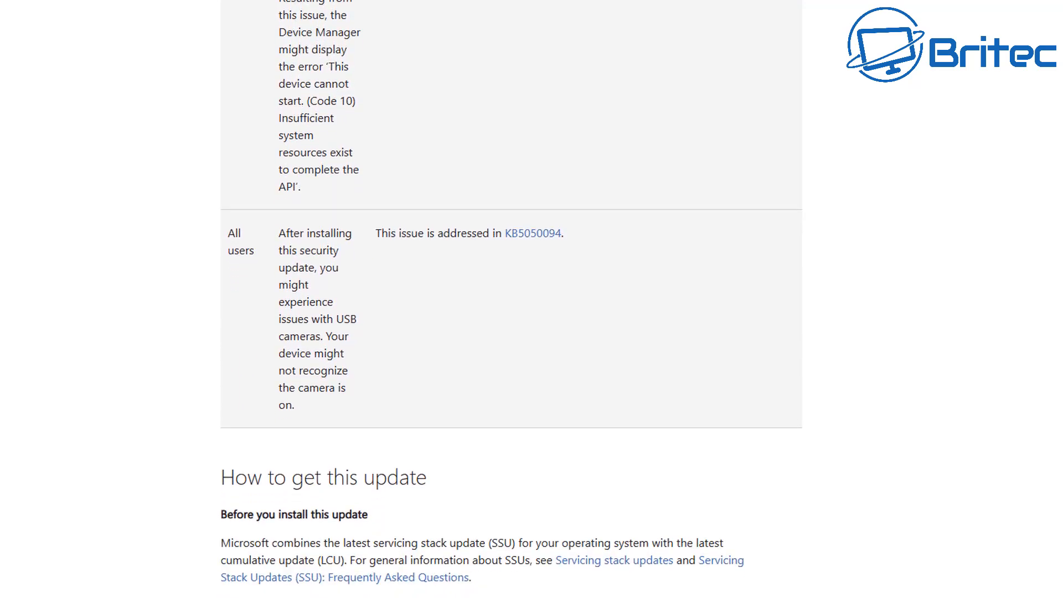
scroll(down, 3)
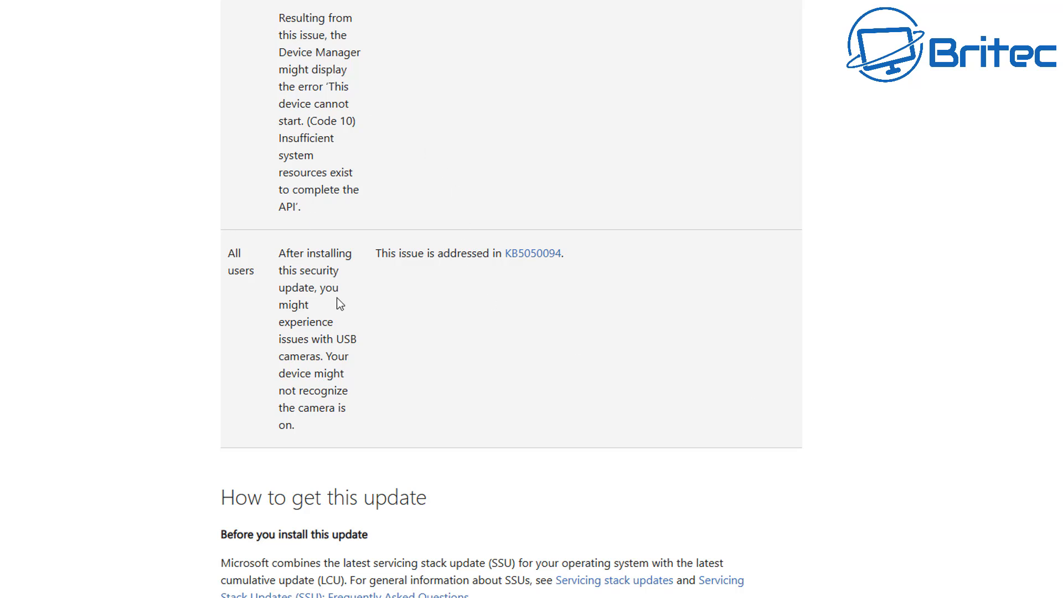
mouse_move(331, 363)
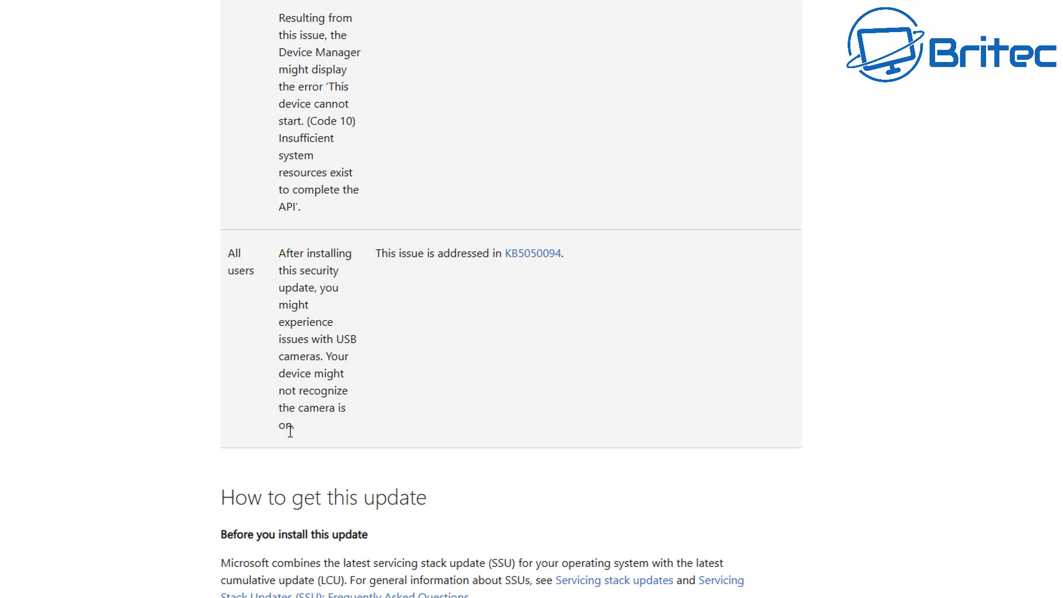
mouse_move(309, 440)
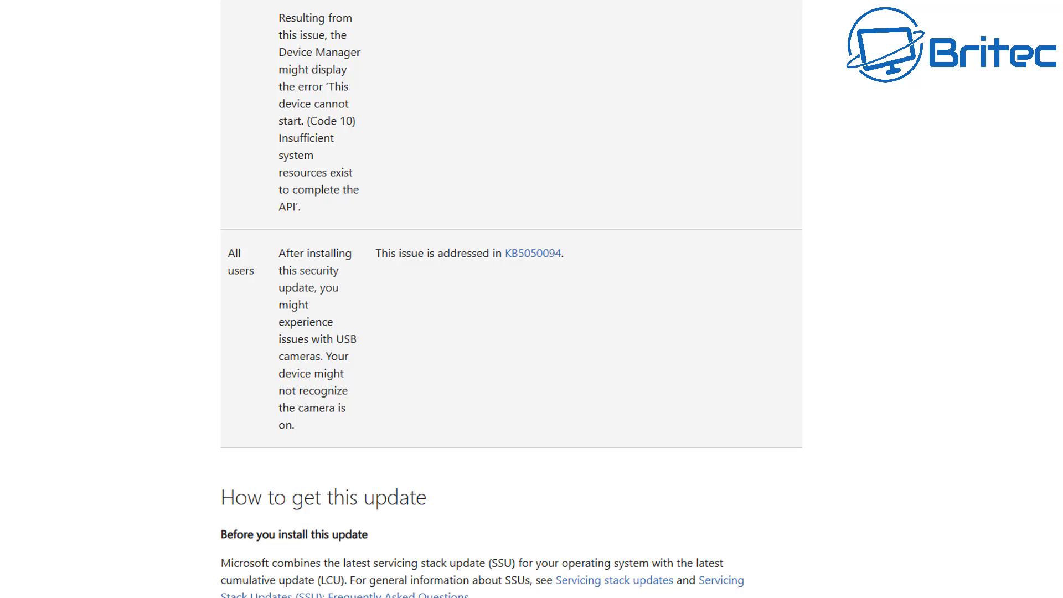
scroll(down, 3)
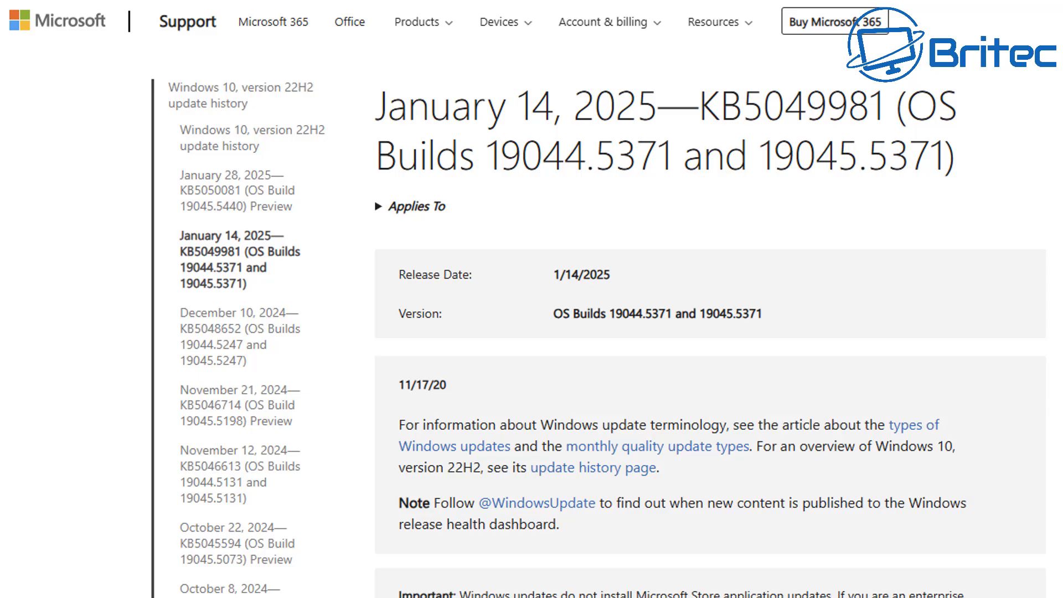
Reach the KB5049981 known issues showing the USB audio devices problem addressed in KB5050081
scroll(down, 3)
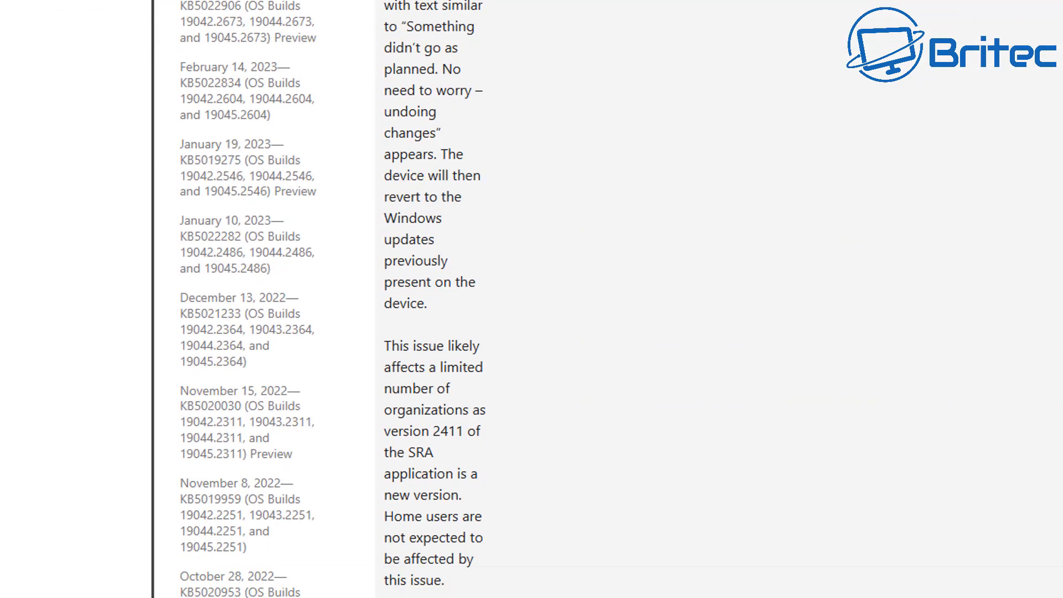
scroll(down, 3)
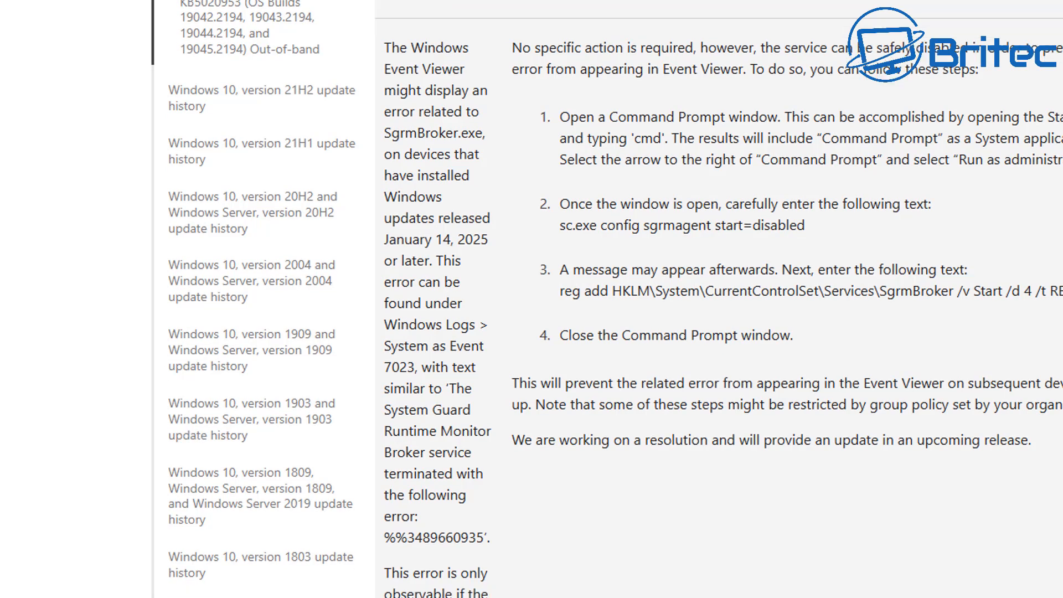
scroll(down, 3)
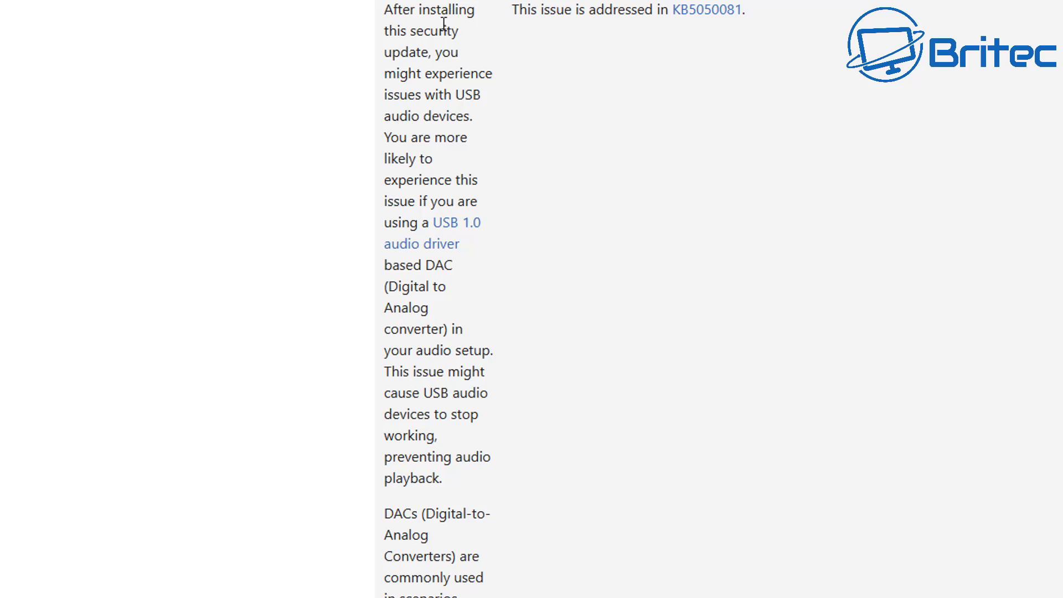
mouse_move(560, 321)
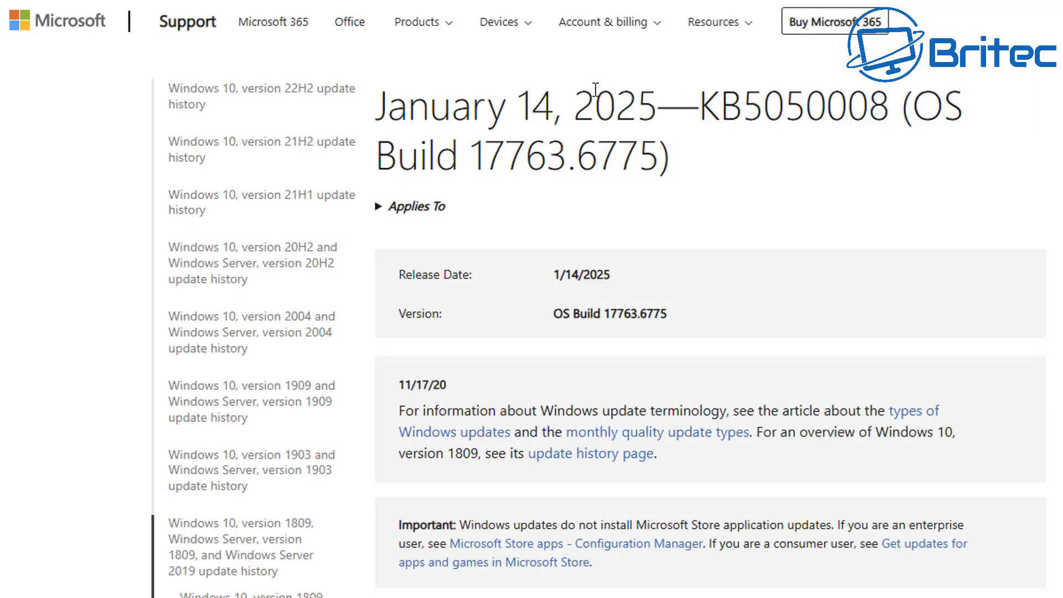
mouse_move(719, 182)
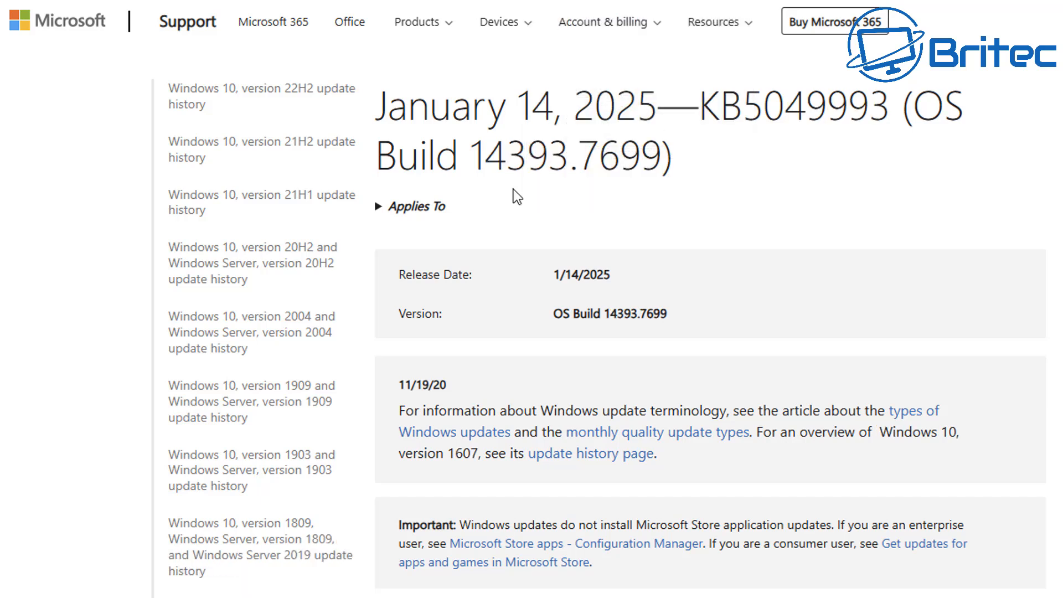
mouse_move(820, 151)
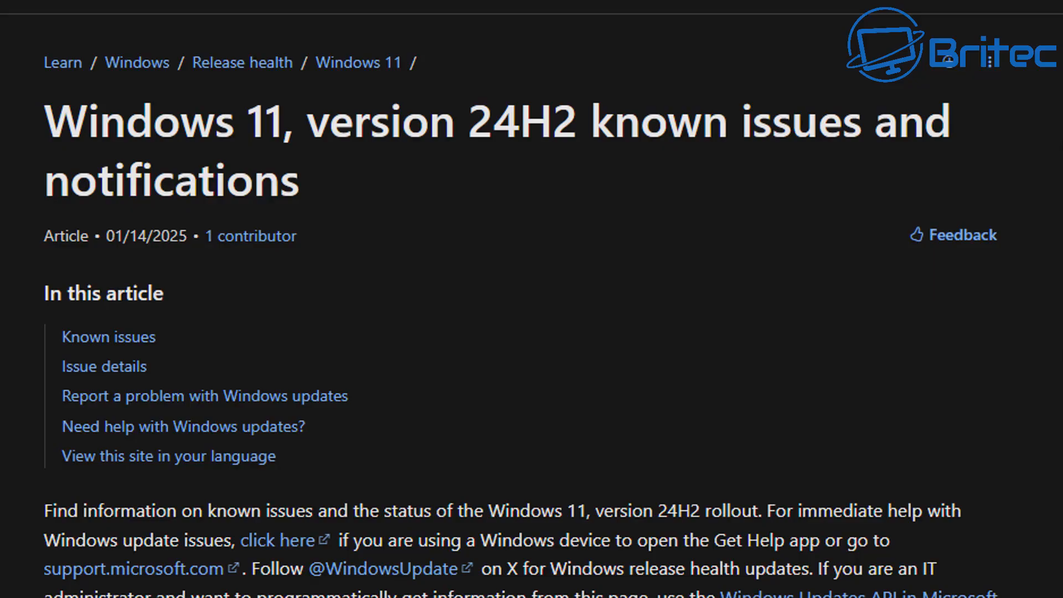
Move past the January 21, 2025 Current status box to the 24H2 known issues summary table
scroll(down, 3)
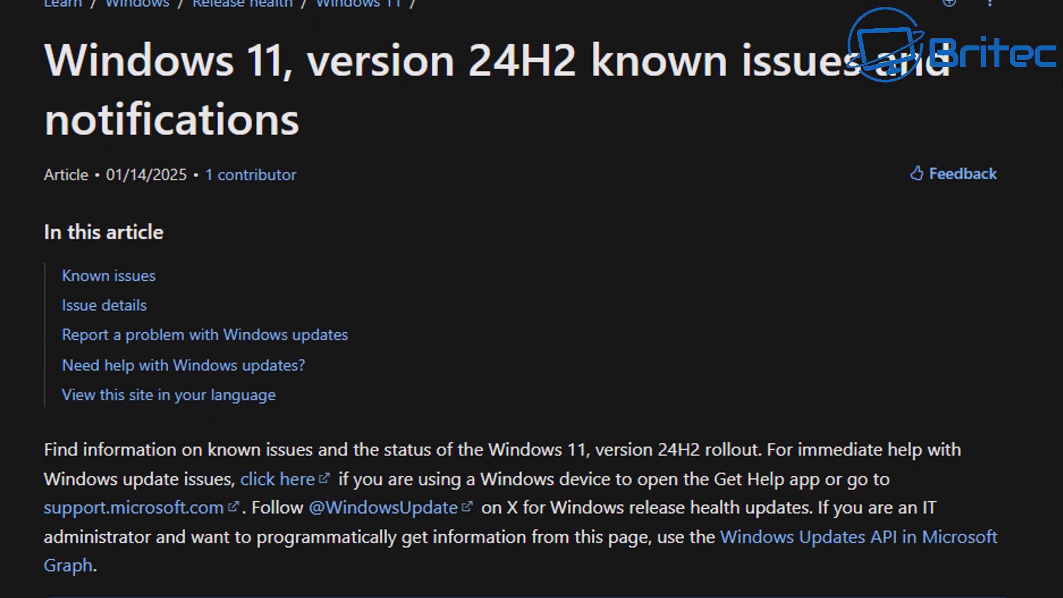
scroll(down, 3)
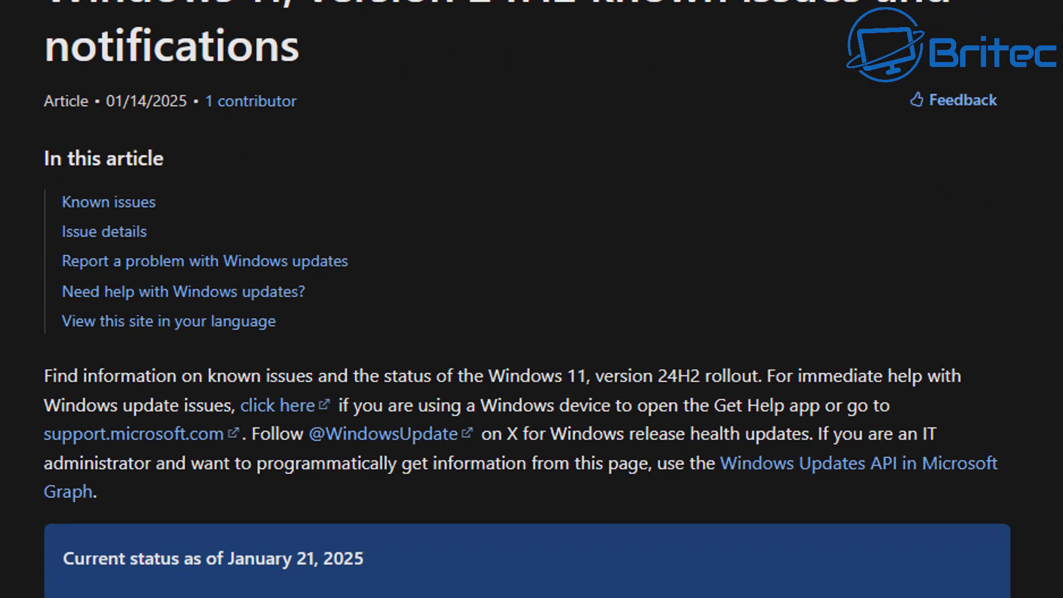
scroll(down, 3)
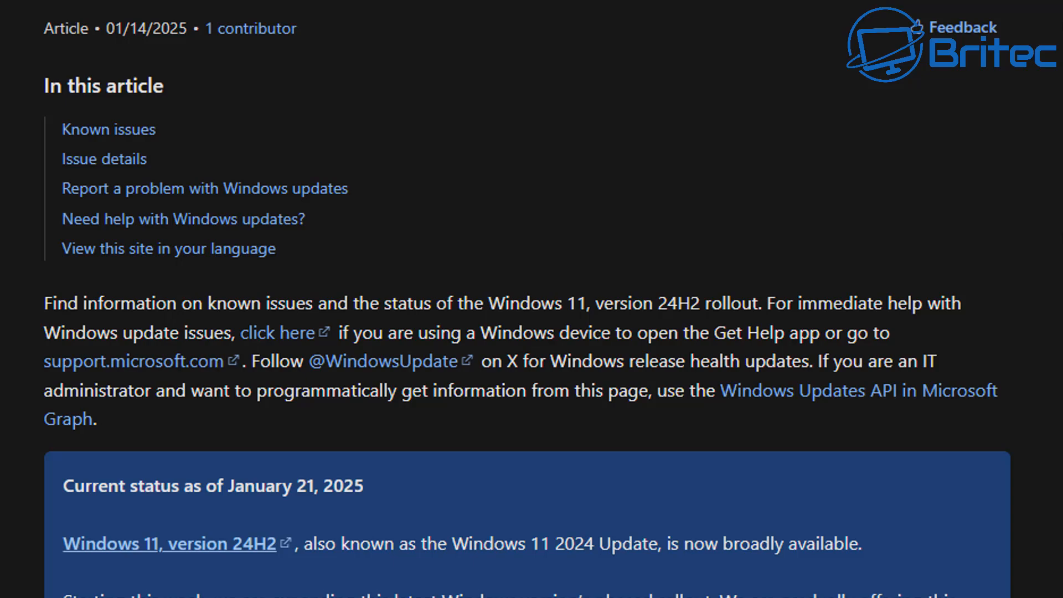
scroll(down, 3)
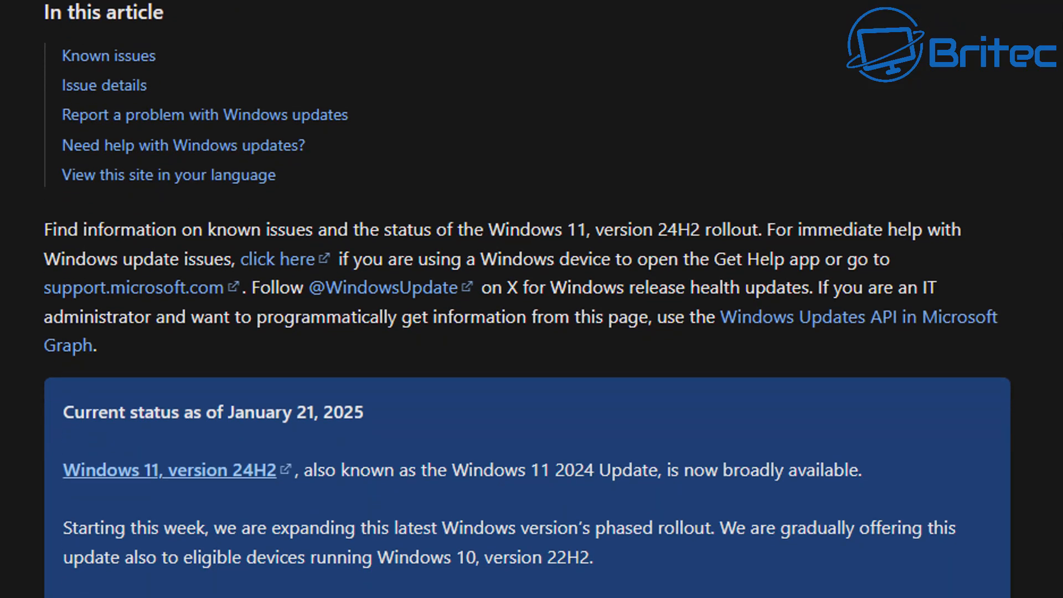
scroll(down, 3)
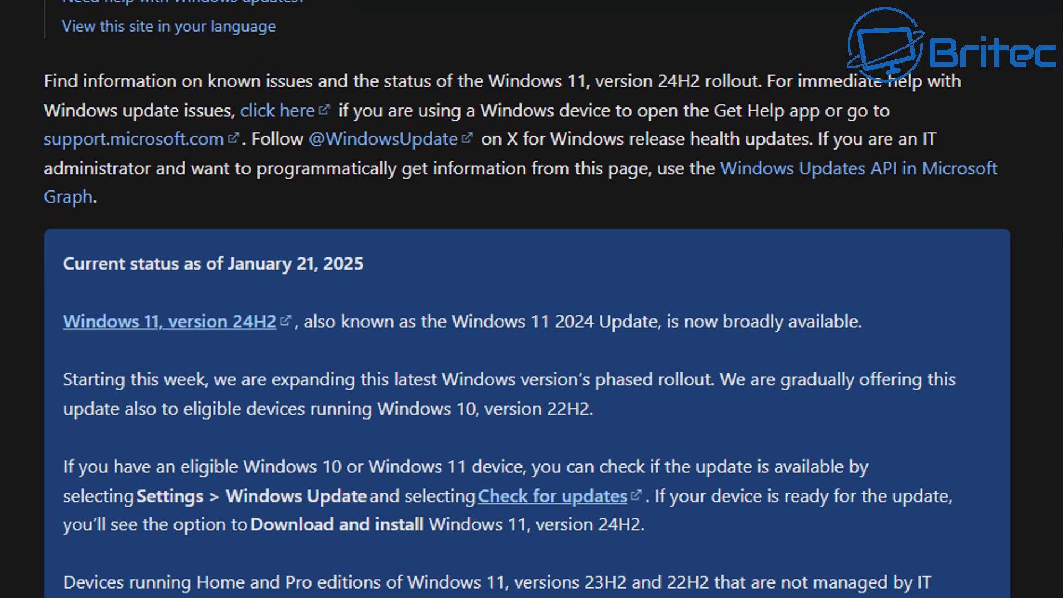
scroll(down, 3)
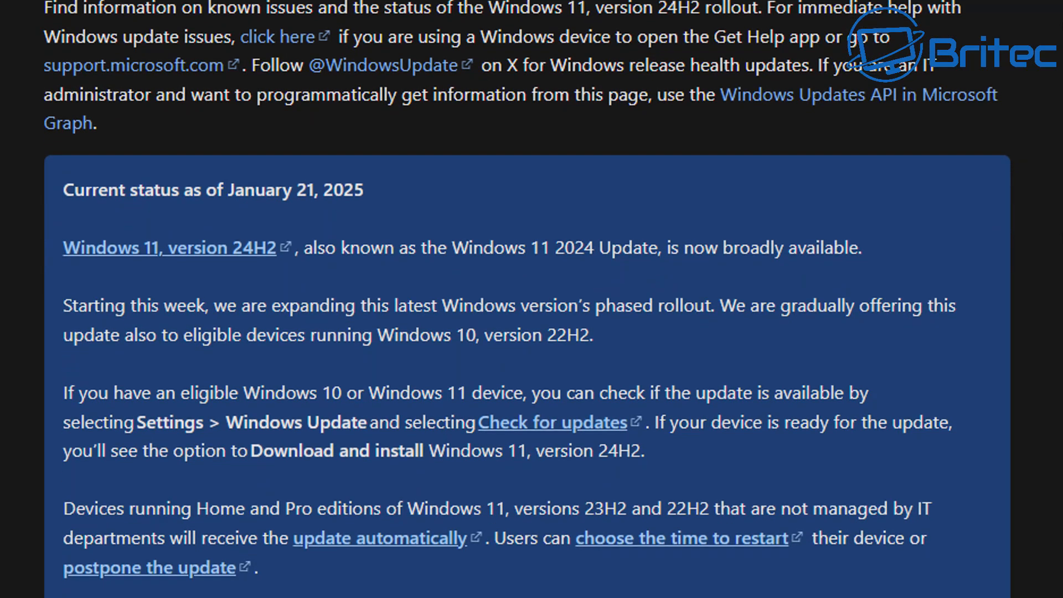
scroll(down, 3)
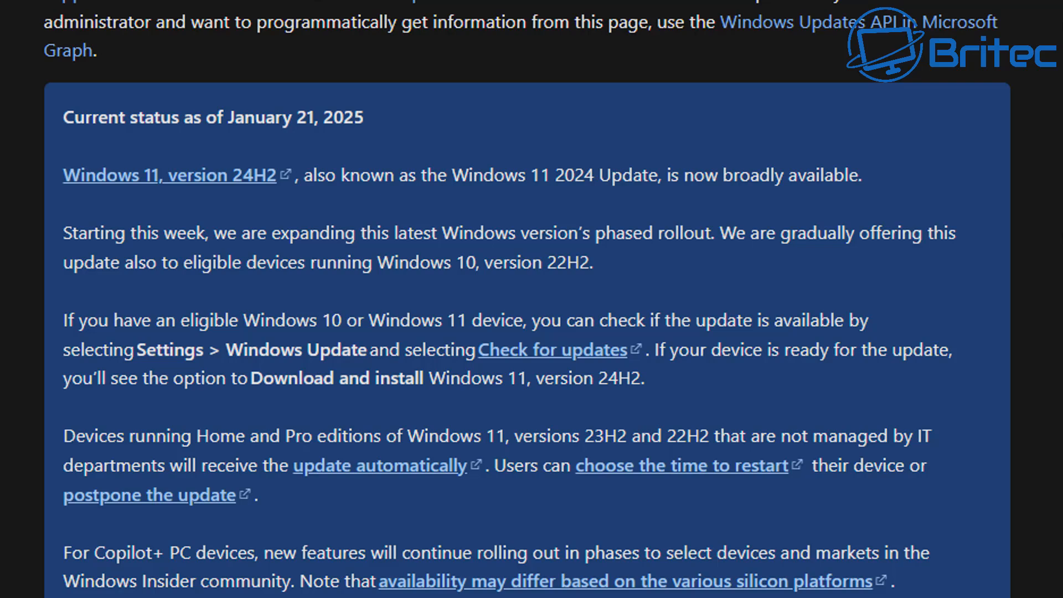
scroll(down, 3)
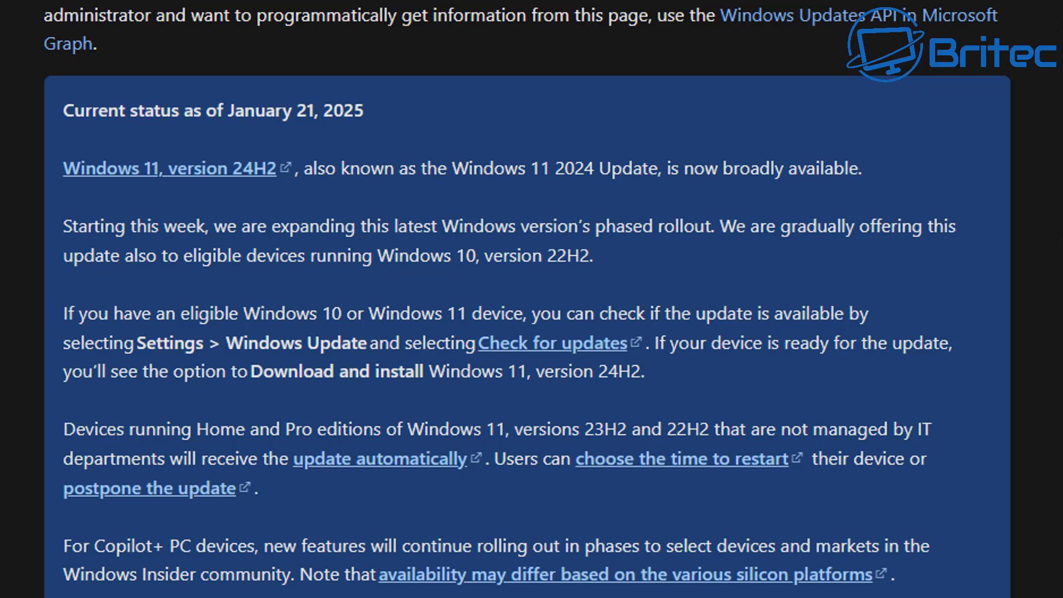
scroll(down, 3)
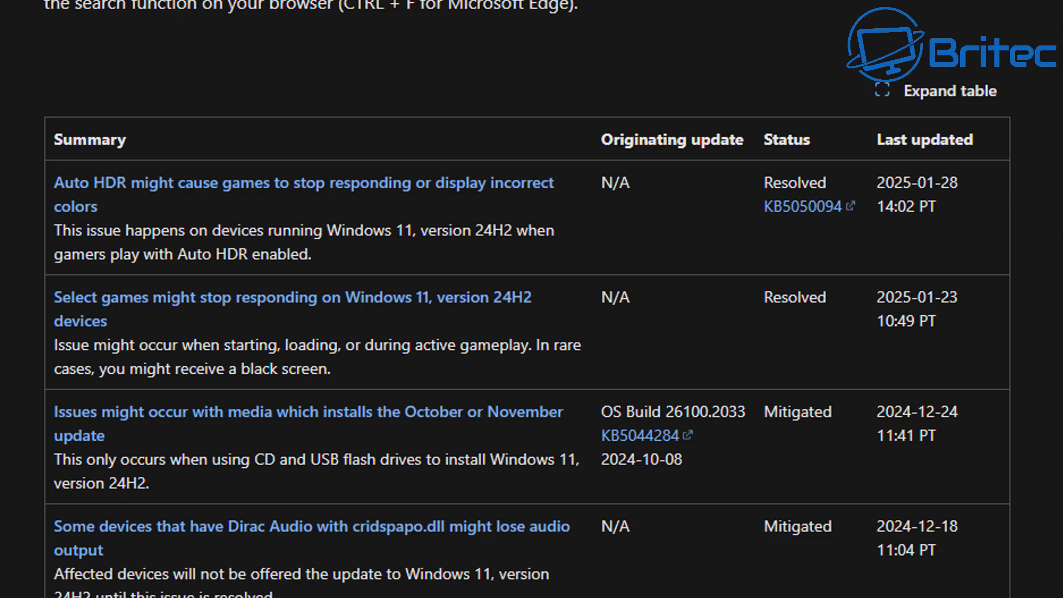
Go through the entire 24H2 known issues table until the Issue details heading appears
scroll(down, 3)
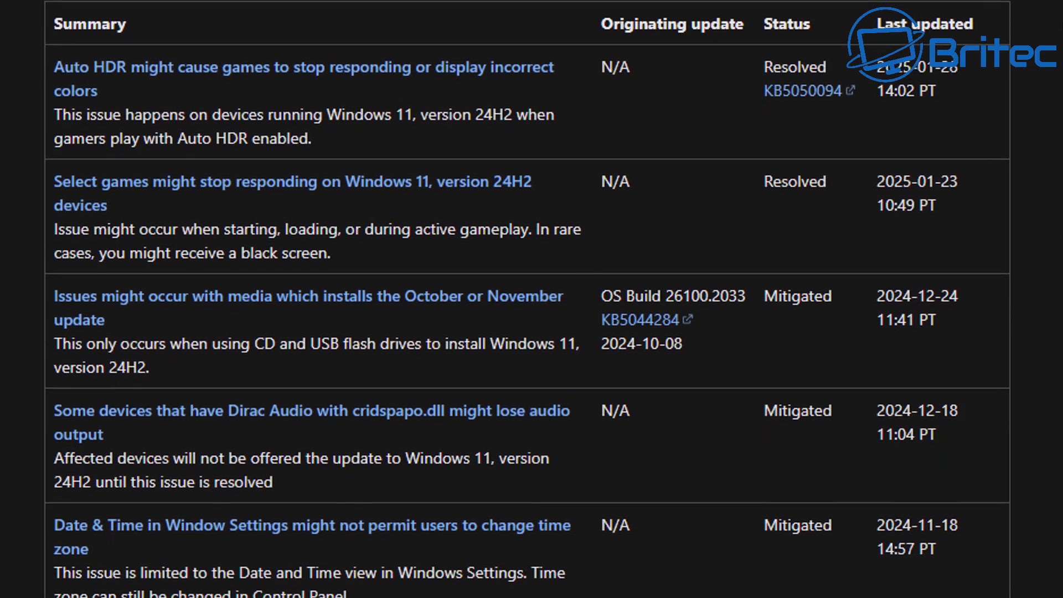
scroll(down, 3)
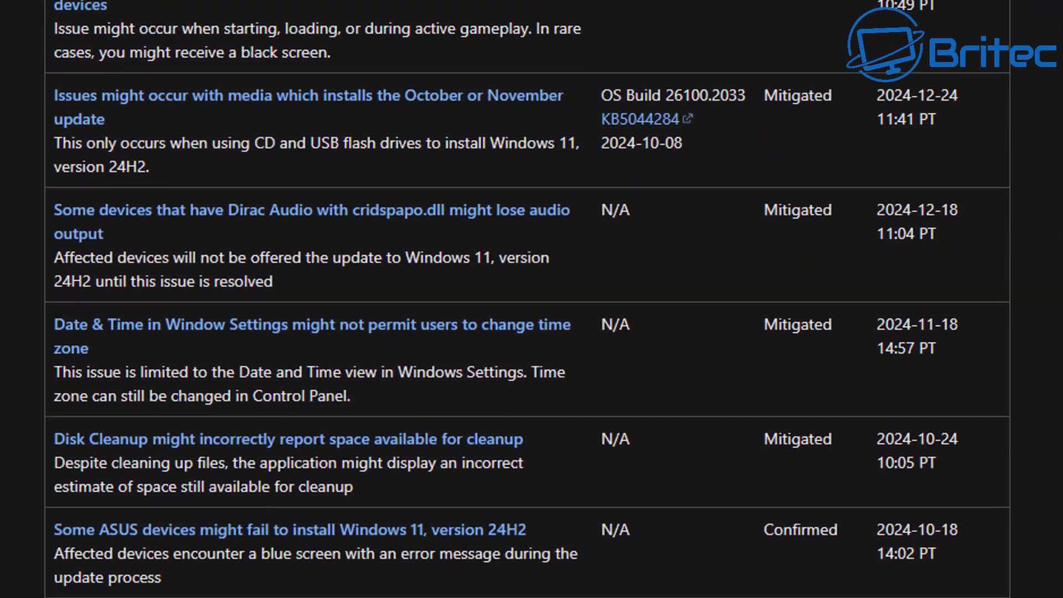
scroll(down, 3)
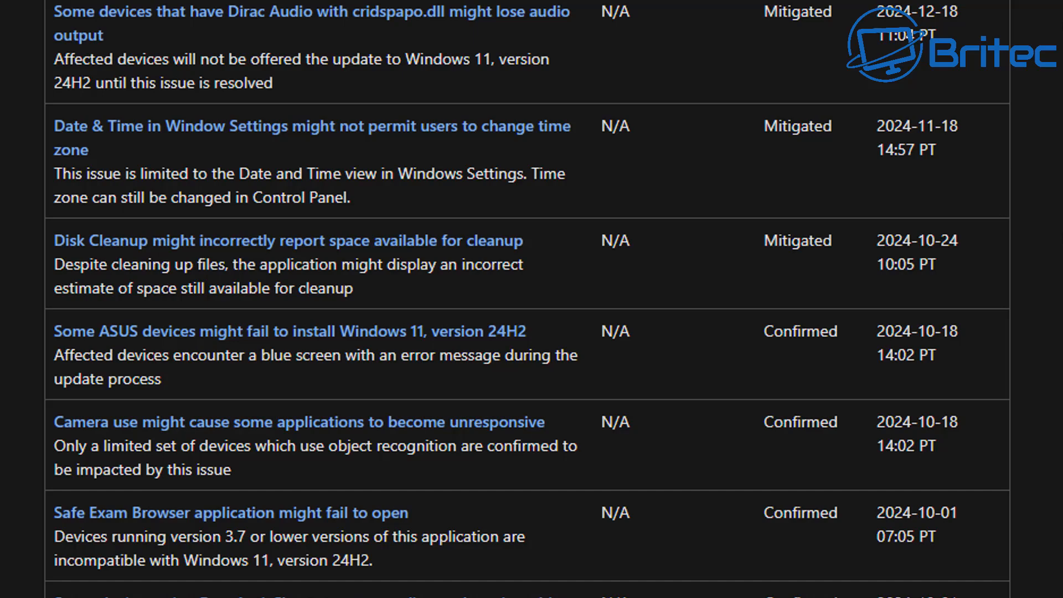
scroll(down, 3)
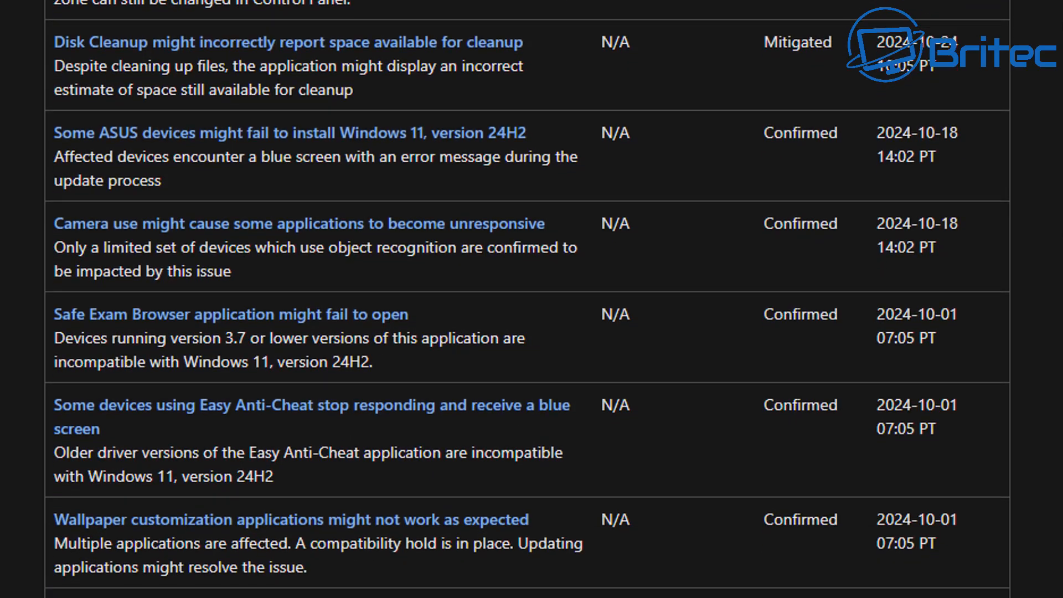
scroll(down, 3)
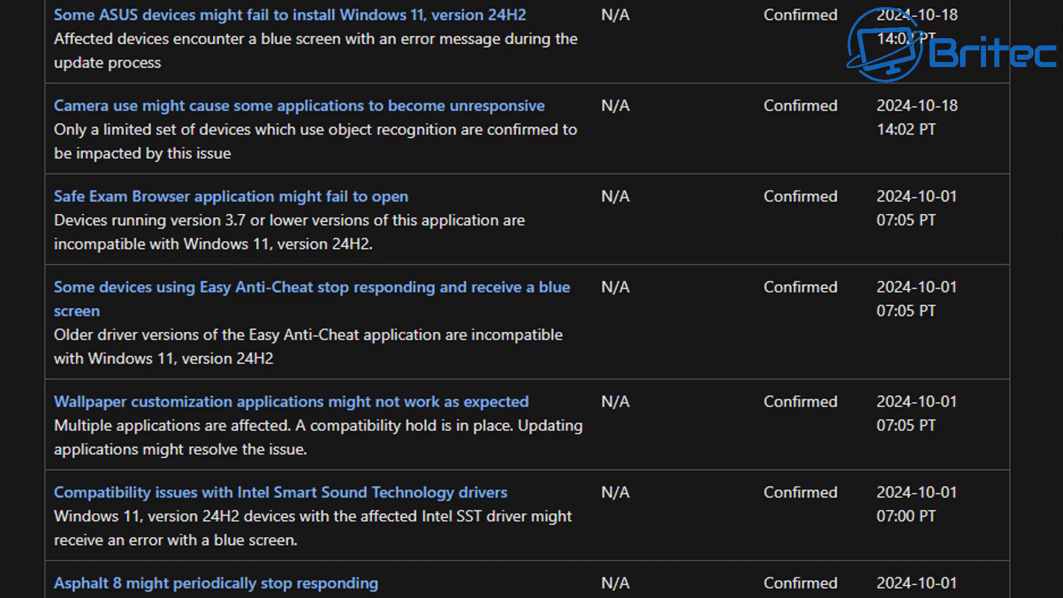
scroll(down, 3)
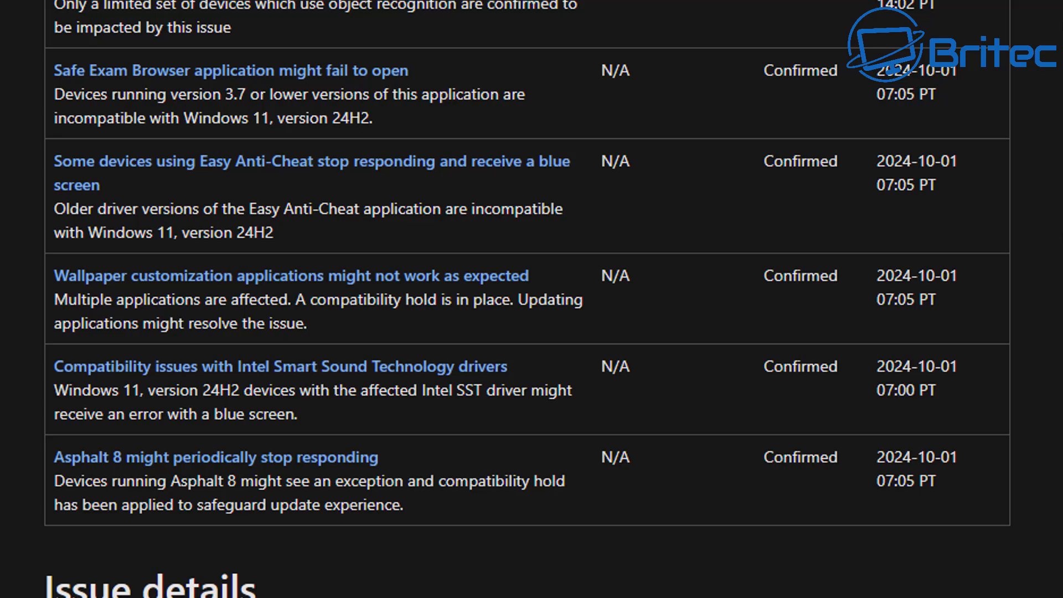
scroll(down, 3)
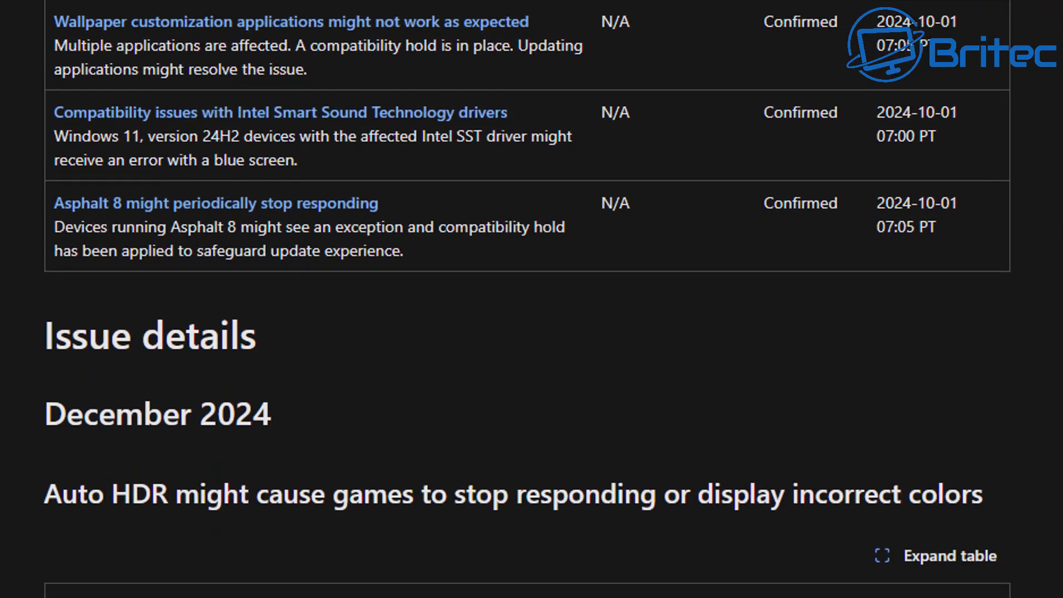
Read the Auto HDR games issue details and its workaround steps
scroll(down, 3)
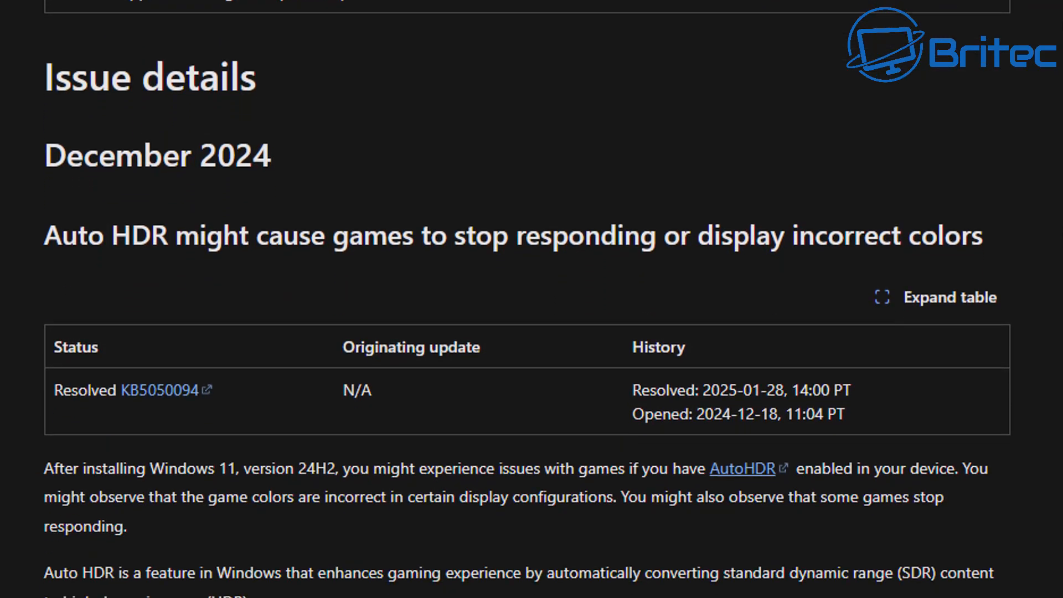
scroll(down, 3)
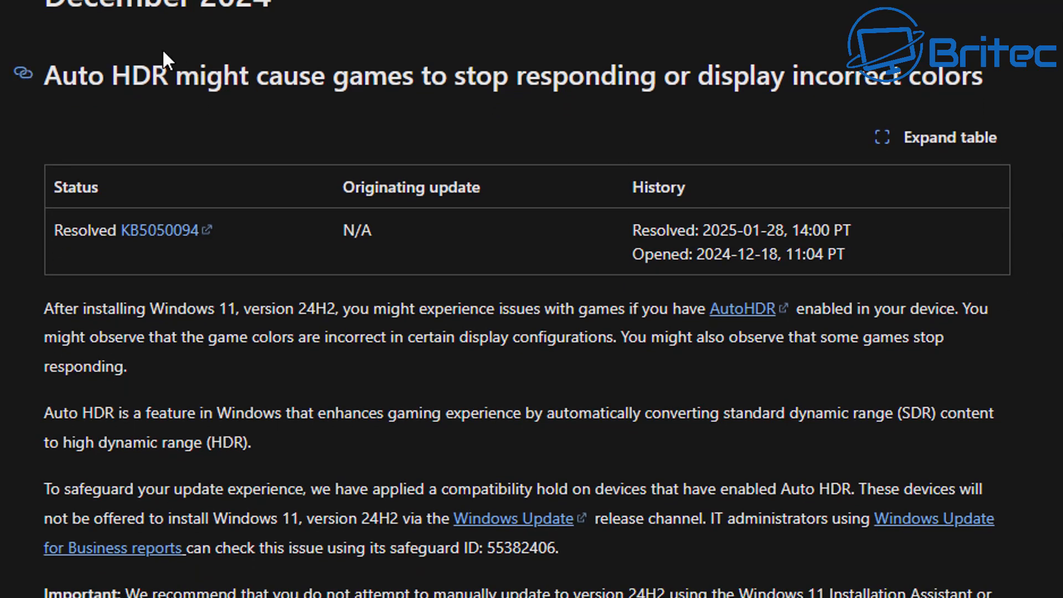
mouse_move(481, 104)
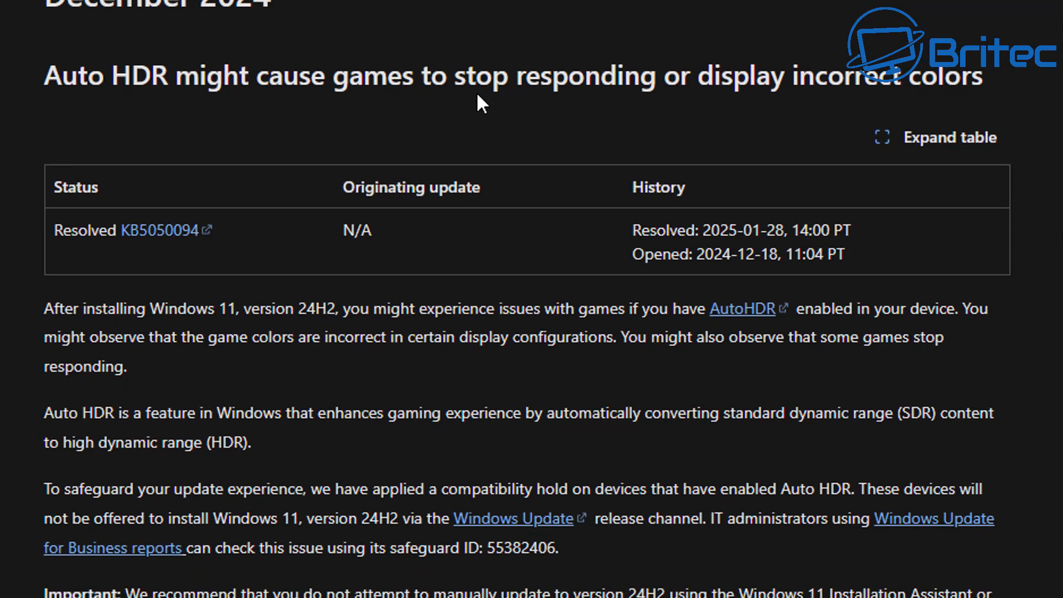
mouse_move(941, 110)
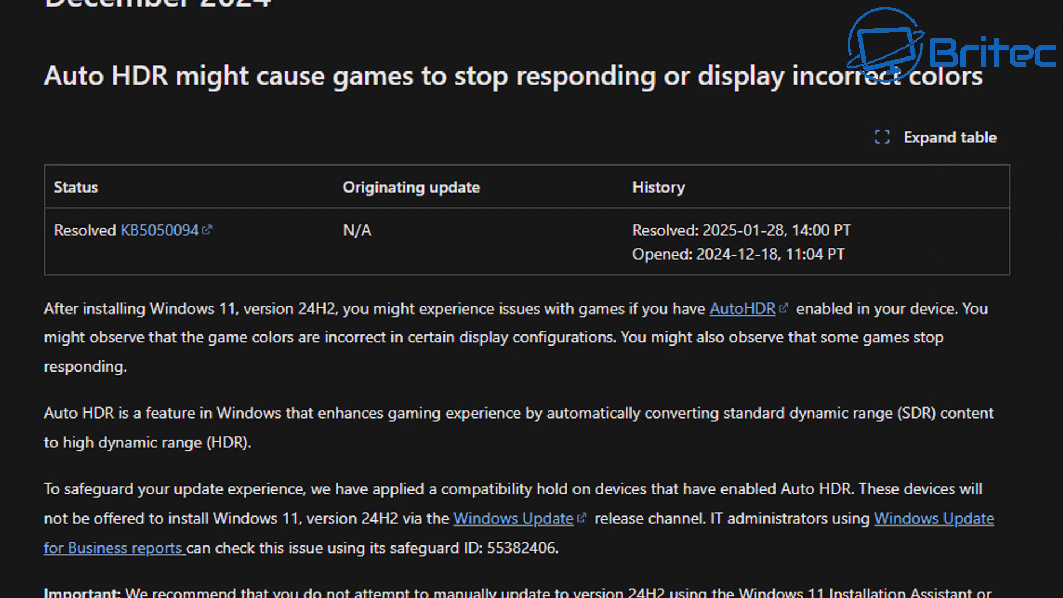
scroll(down, 3)
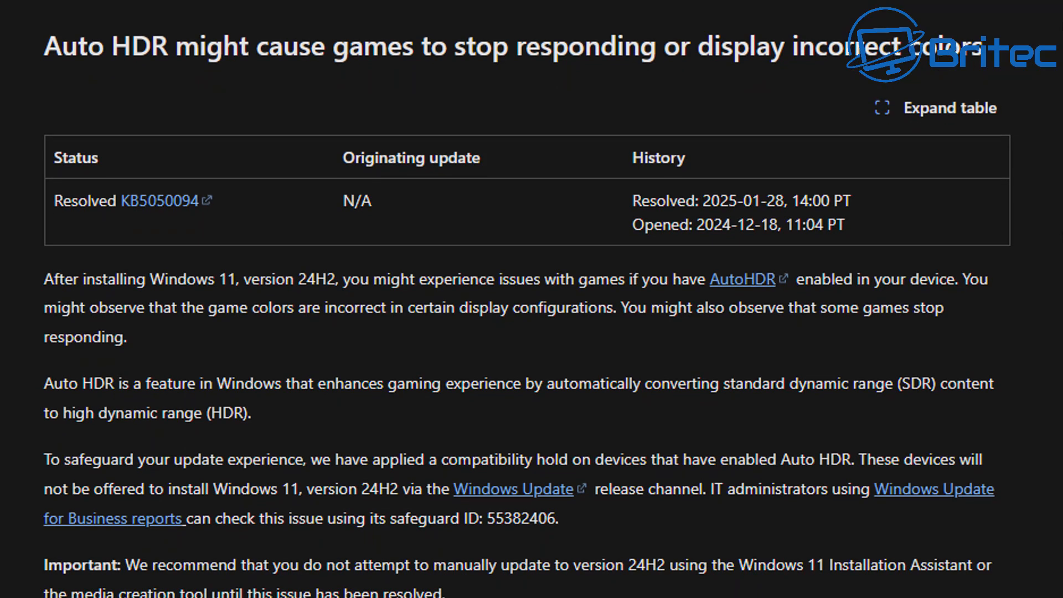
scroll(down, 3)
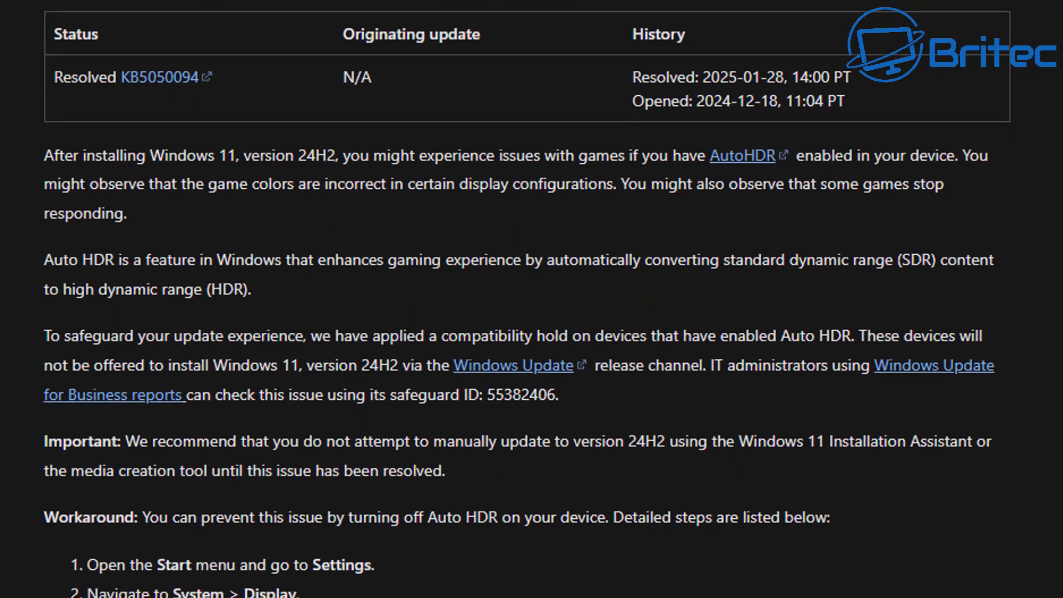
scroll(down, 3)
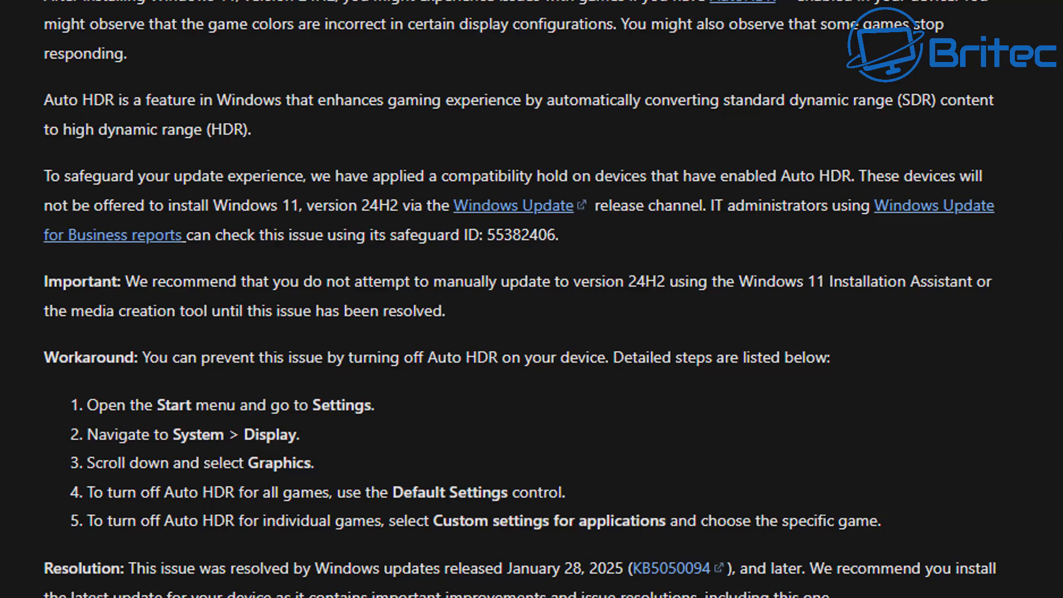
Continue through the Auto HDR resolution to the 'Issues might occur with media' section
scroll(down, 3)
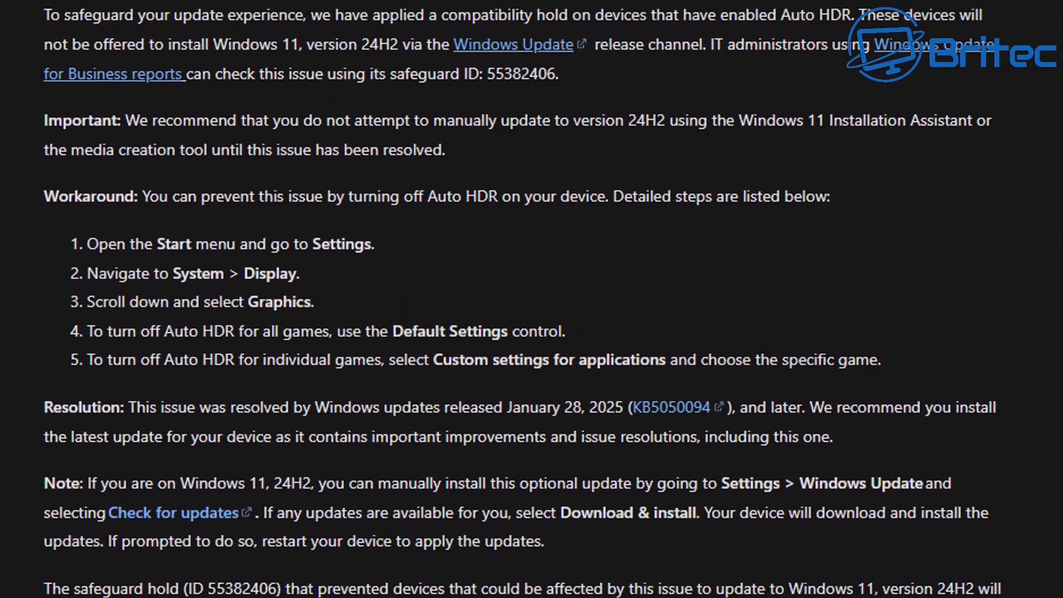
scroll(down, 3)
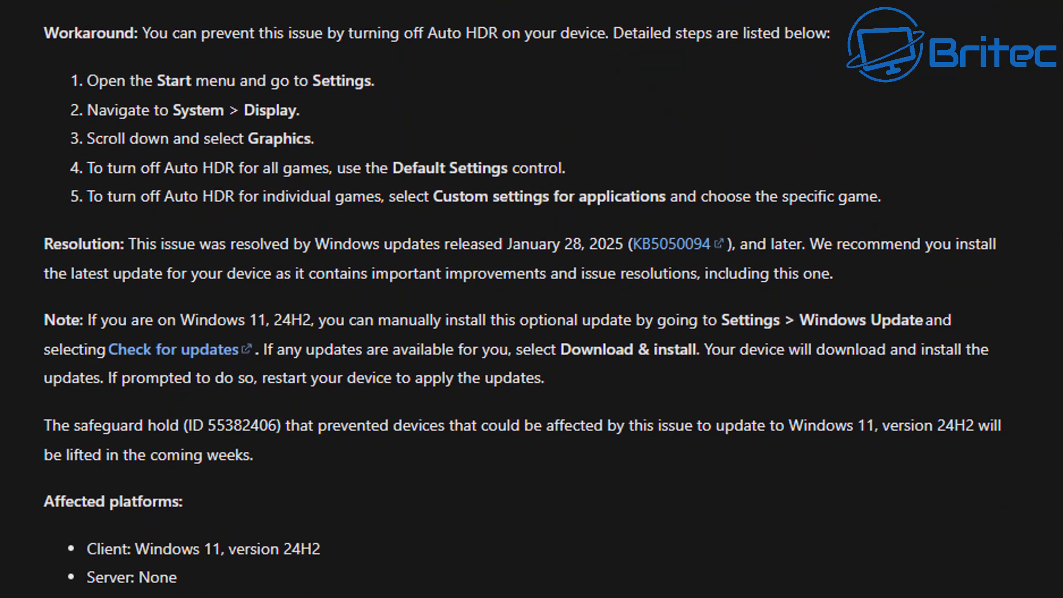
scroll(down, 3)
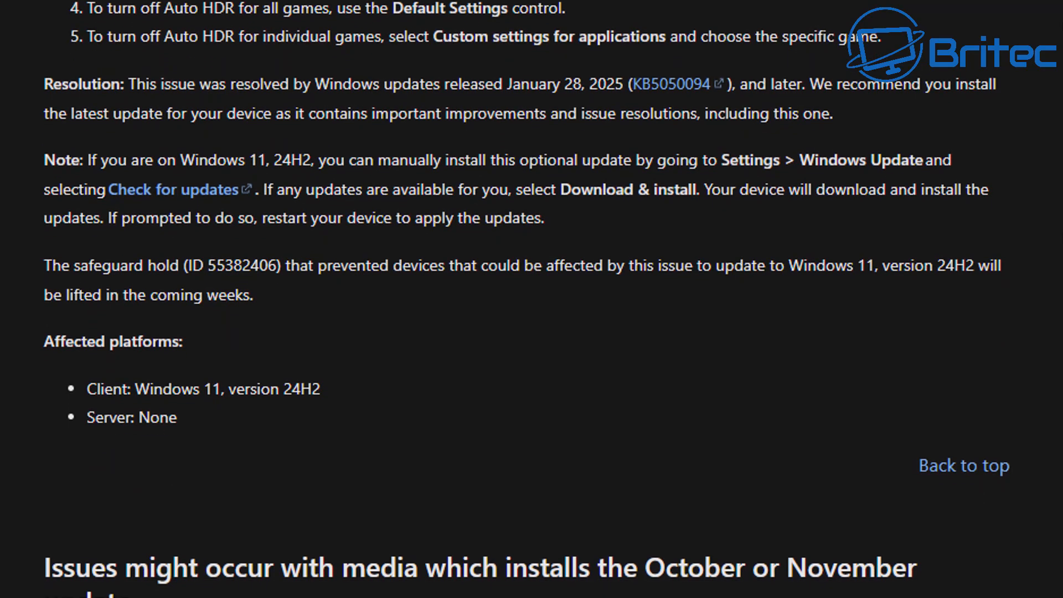
scroll(down, 3)
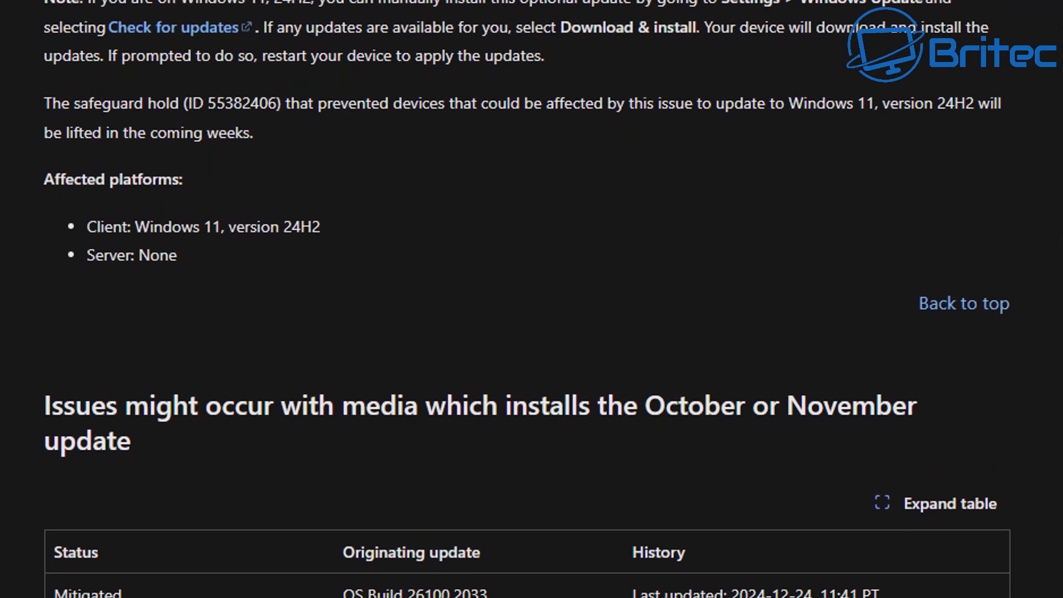
scroll(down, 3)
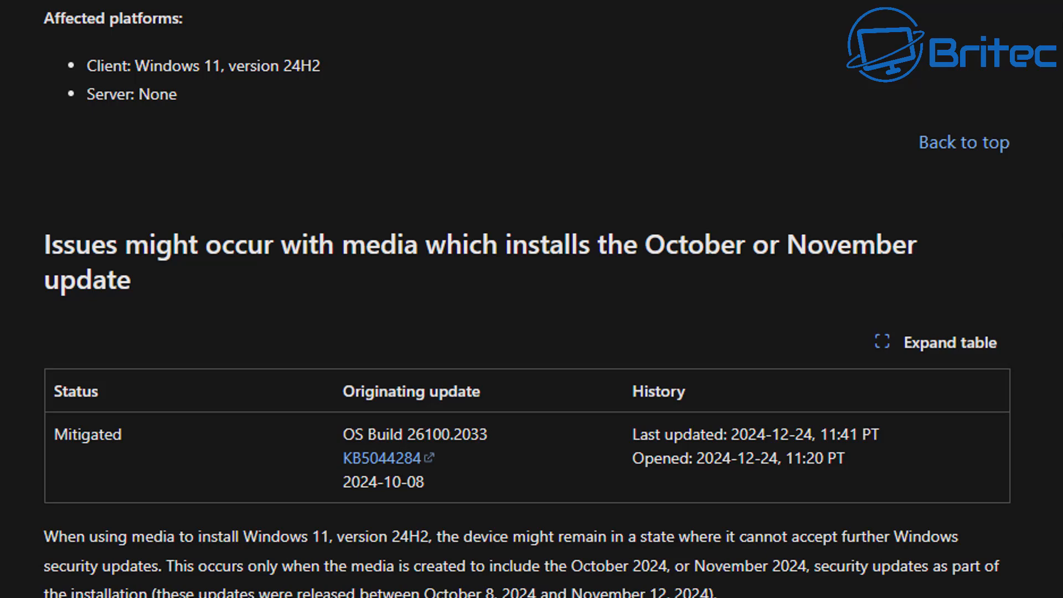
scroll(down, 3)
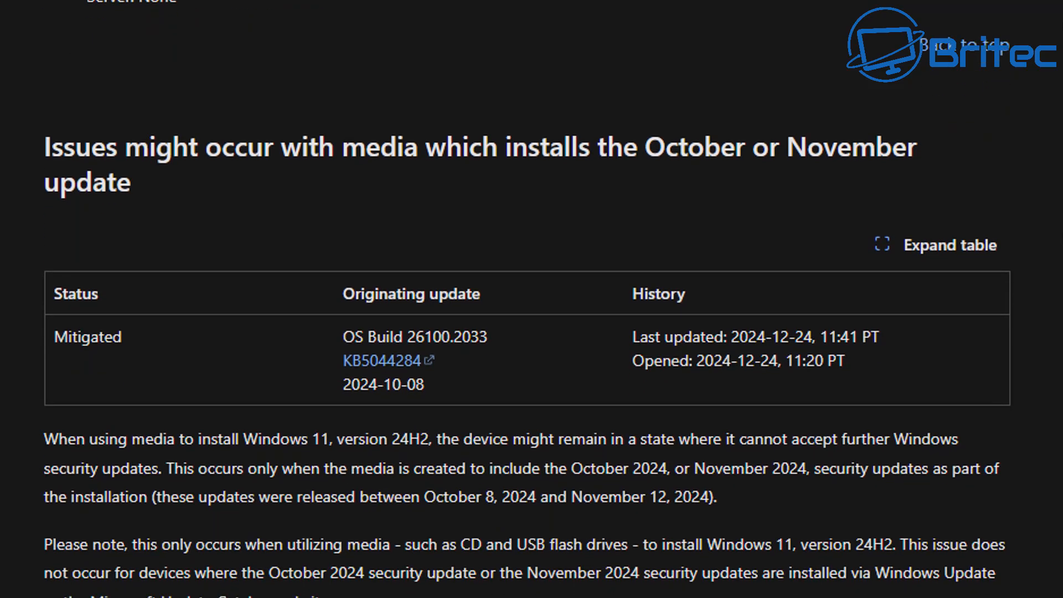